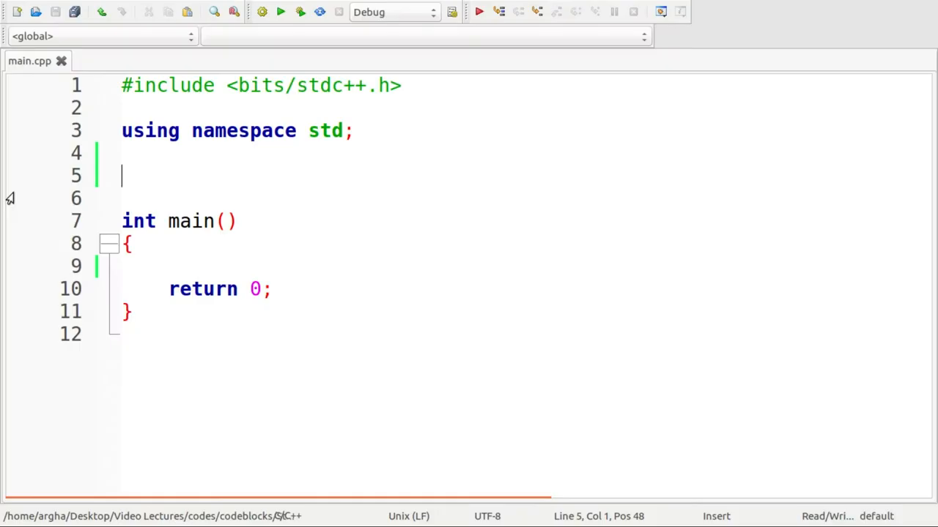
mouse_move(136, 247)
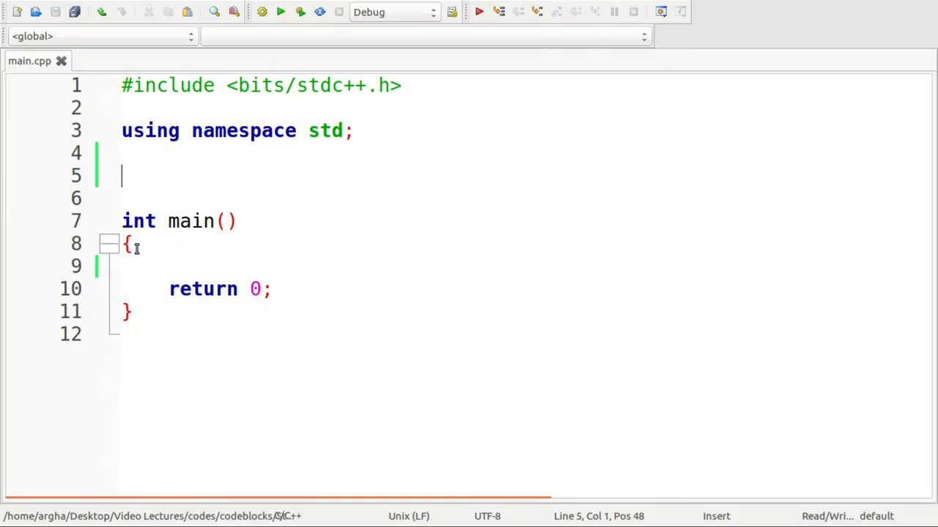
mouse_move(392, 212)
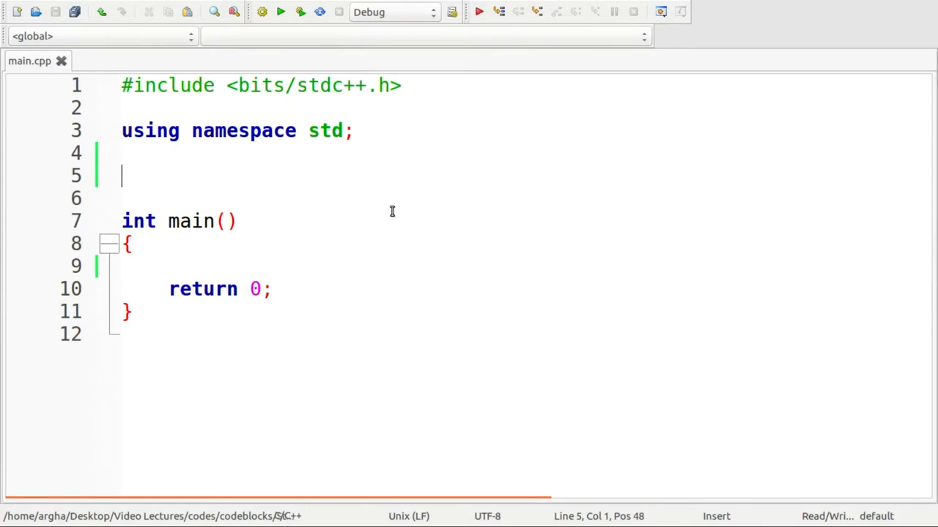
Type an empty 'class Stack { };' definition above int main()
type("class Sta")
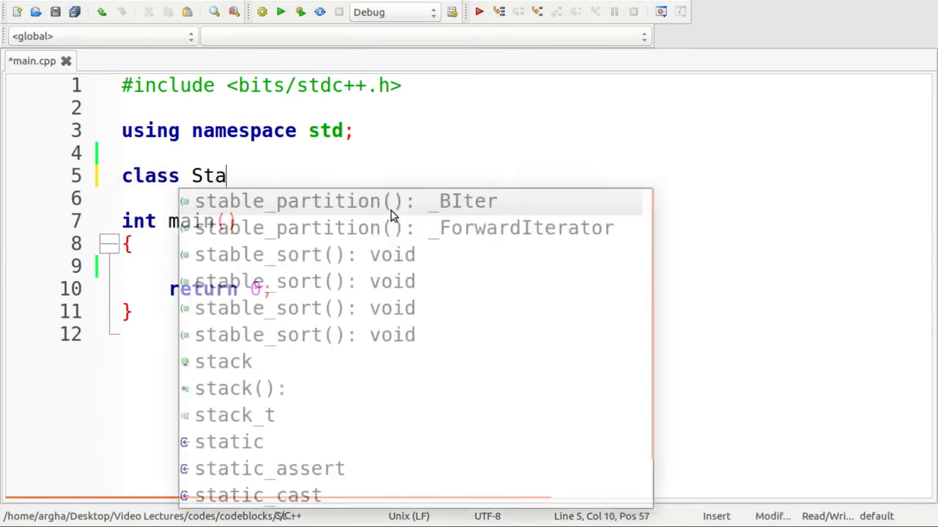
type("ck {")
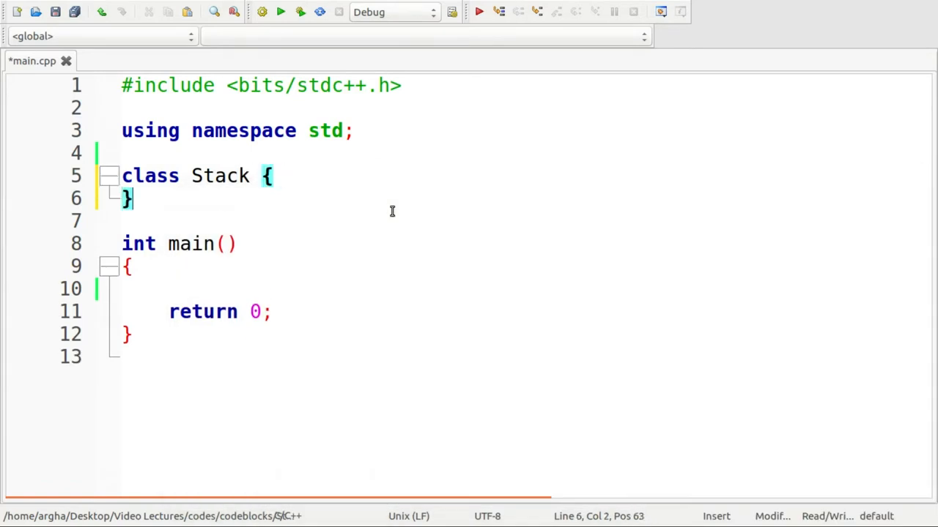
type(";")
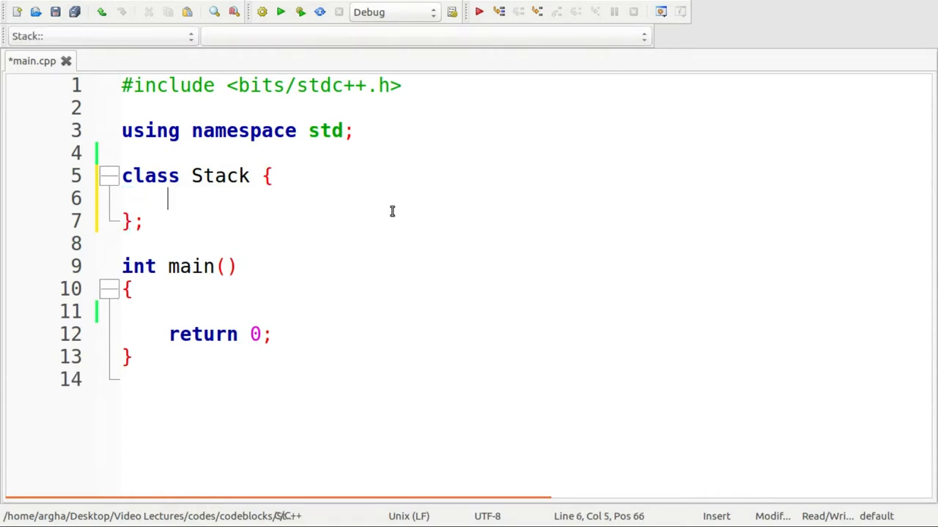
mouse_move(280, 324)
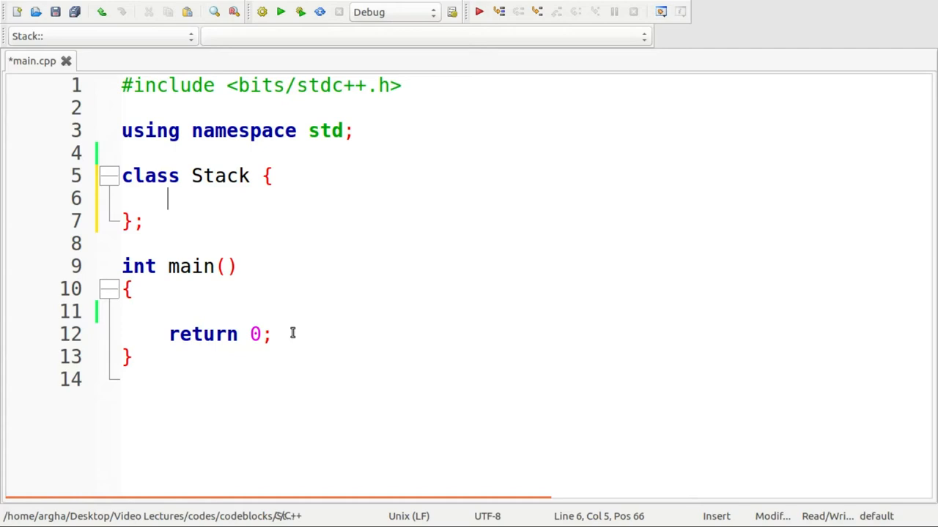
Declare the members 'int size;' and 'queue<int> q1, q2;' inside Stack
type("int siz")
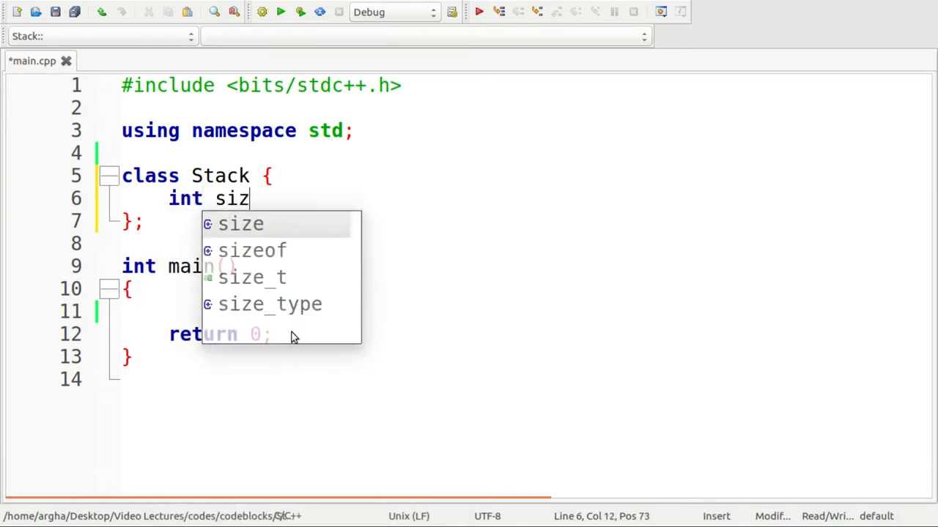
type("e;")
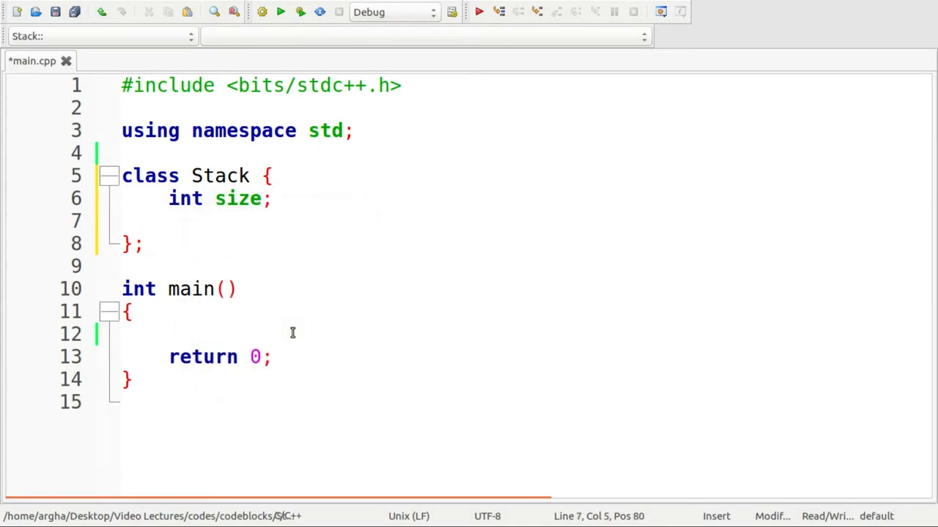
type("q")
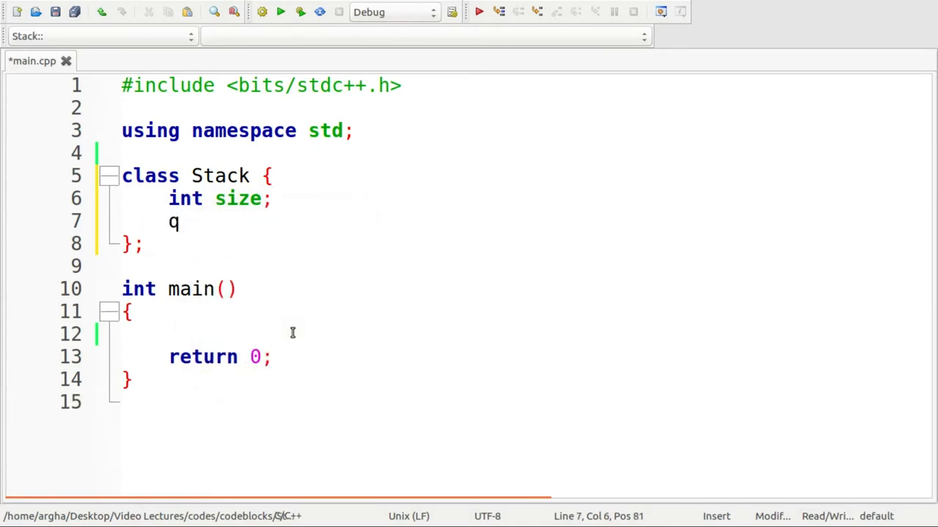
type("ueue<")
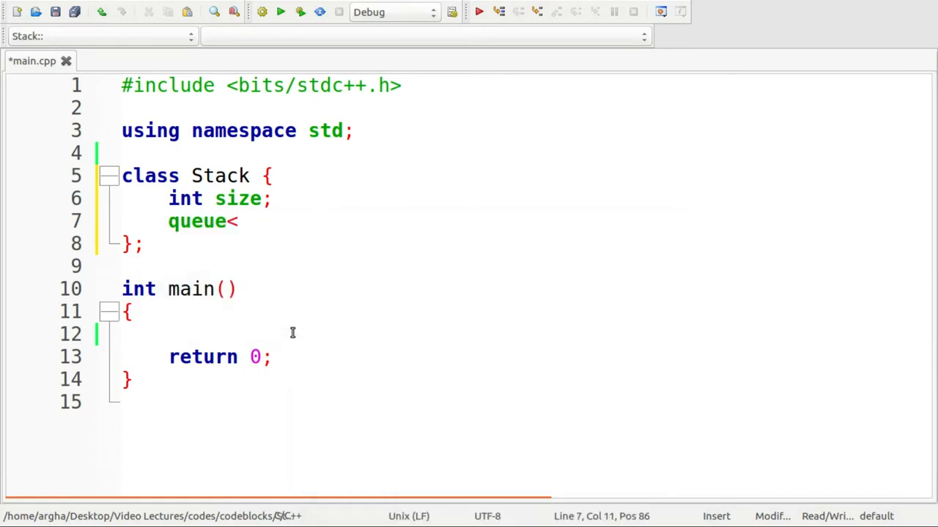
type("int>")
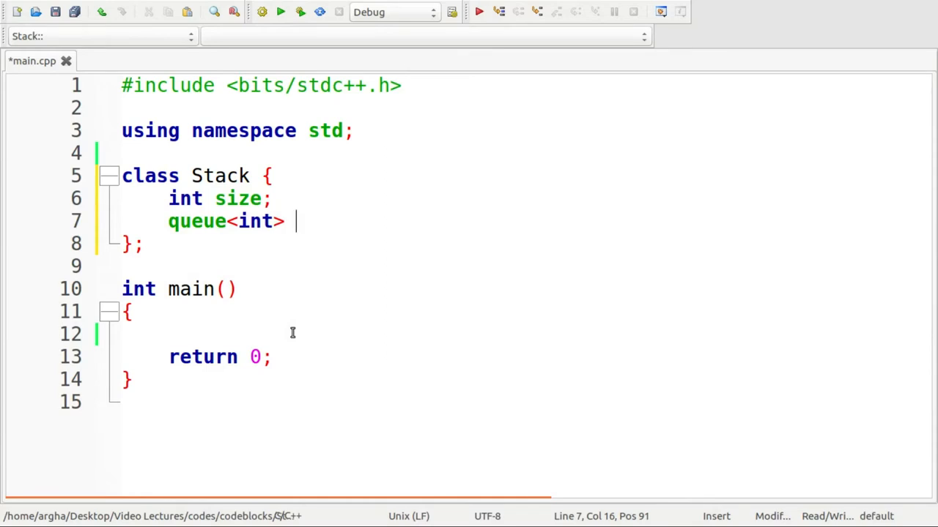
type("q1, q2;")
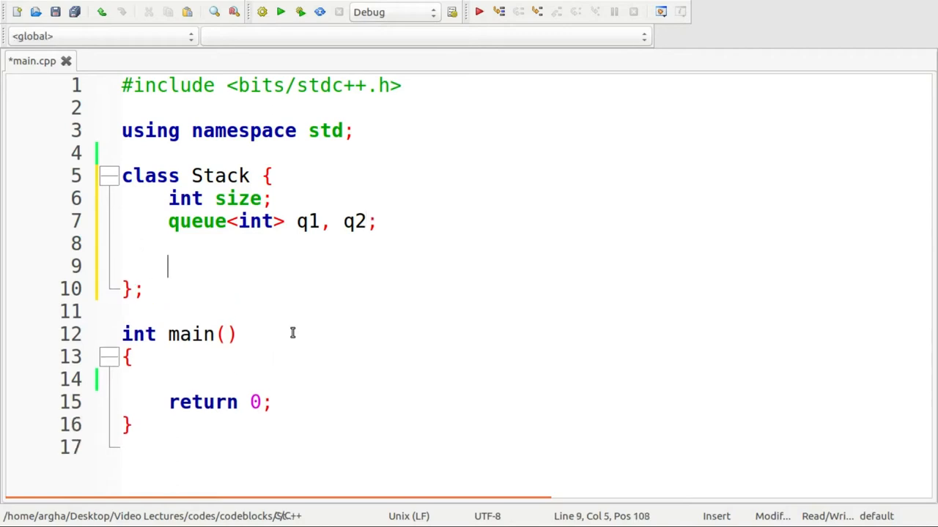
Add a 'public:' section and begin the Stack() constructor
type("public:")
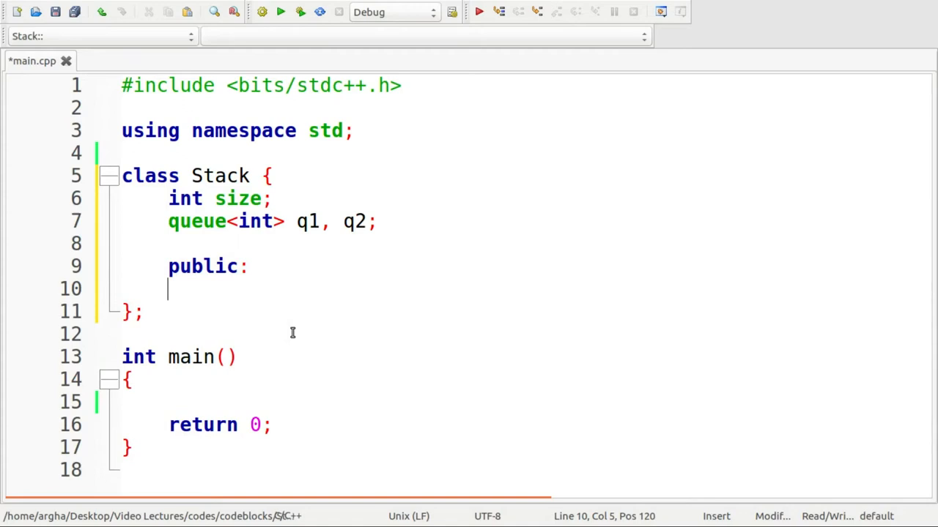
type("S")
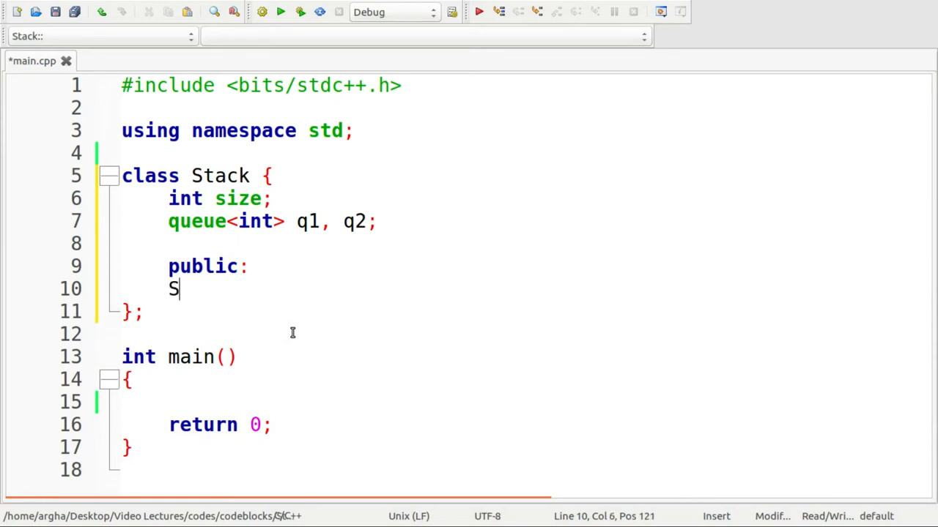
type("tack(")
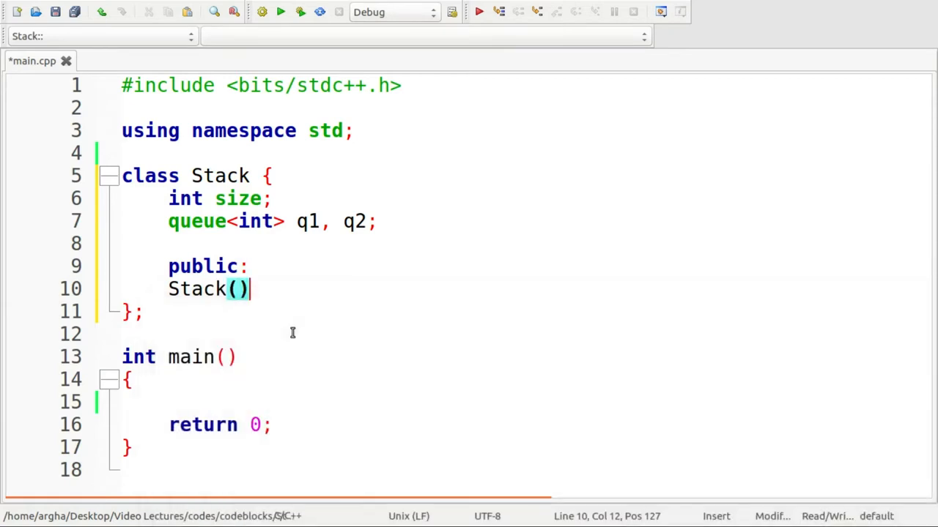
Give Stack() the body '{ size = 0; }' and start a 'void' declaration below
type("{")
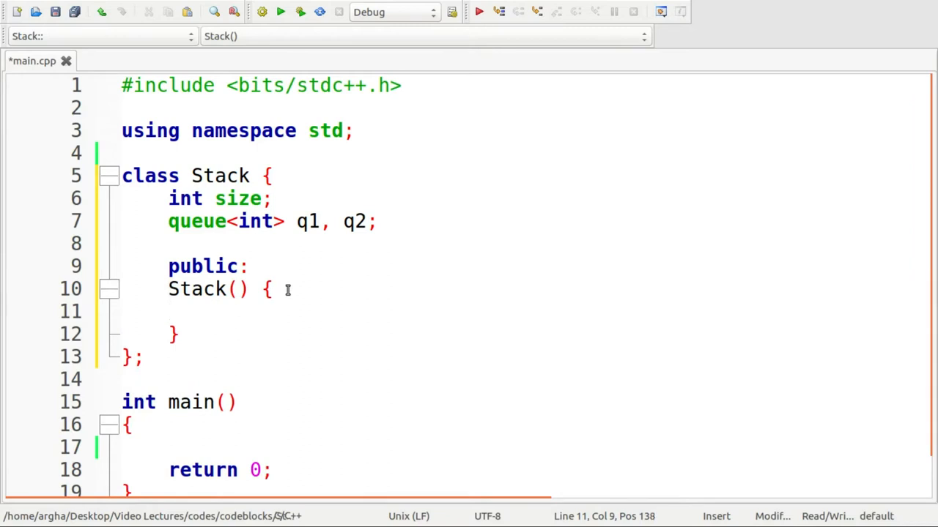
type("size = 0;")
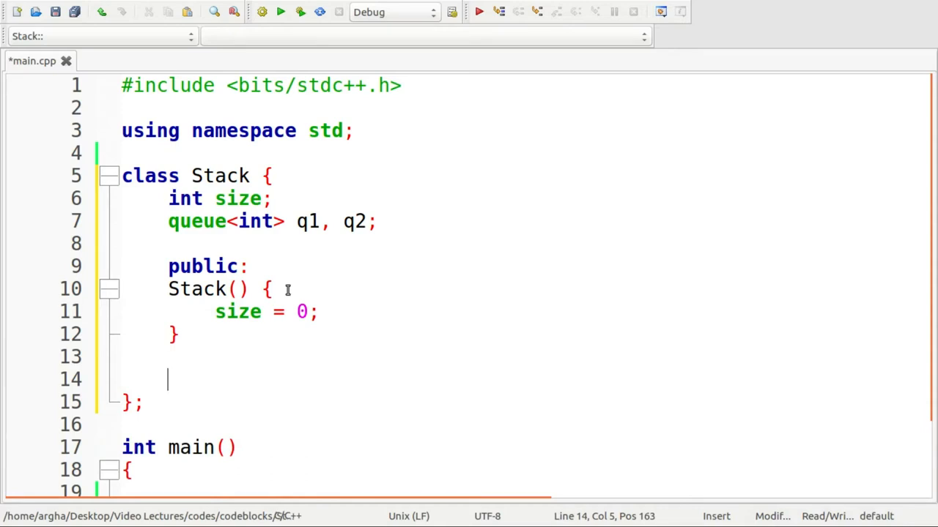
type("void")
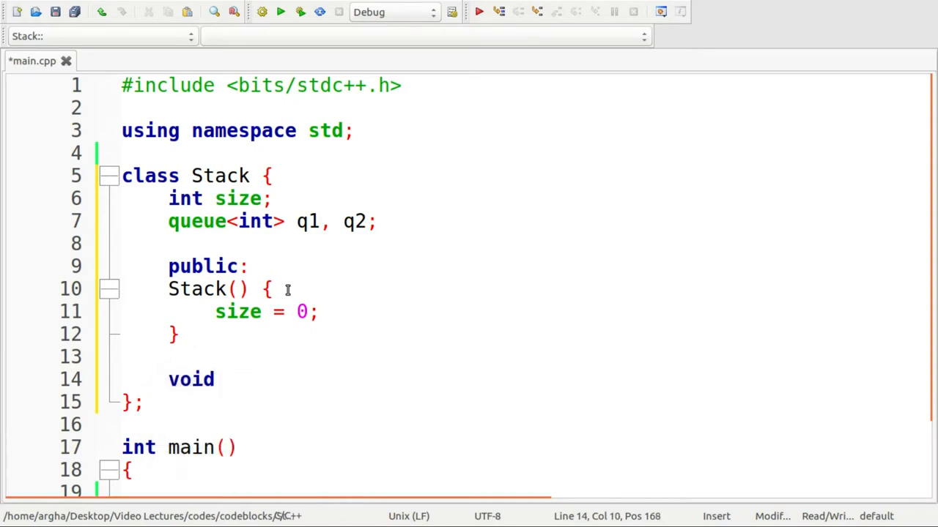
Write push(int x) containing 'size++;' and 'q2.push(x);', then begin a while loop
type("push() {")
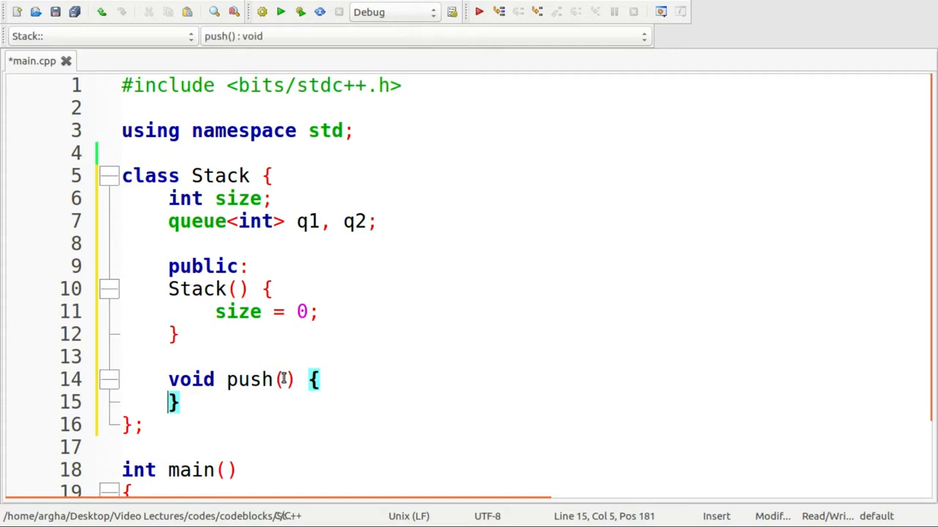
type("int")
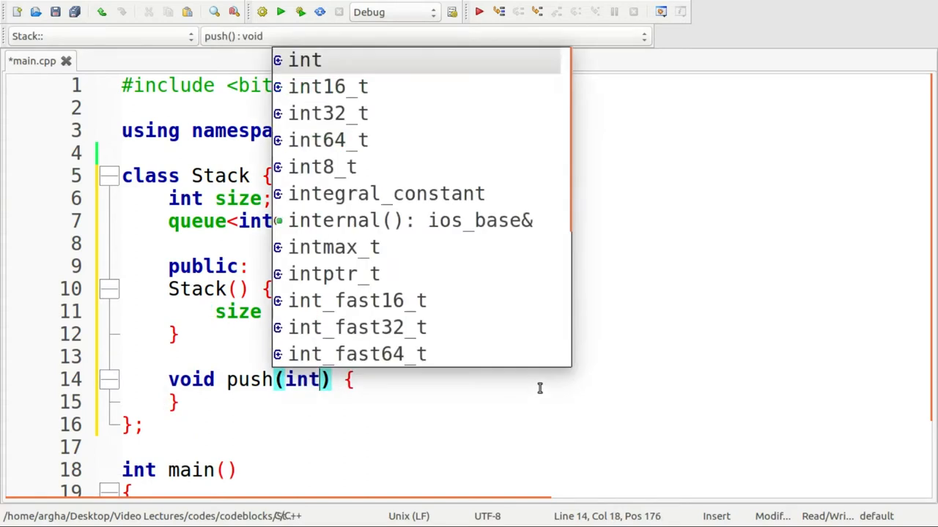
type("x")
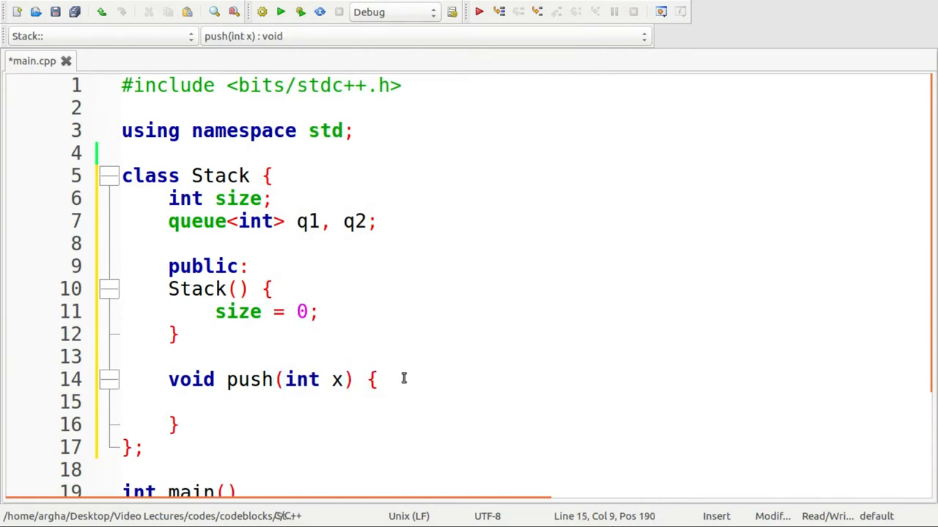
type("si")
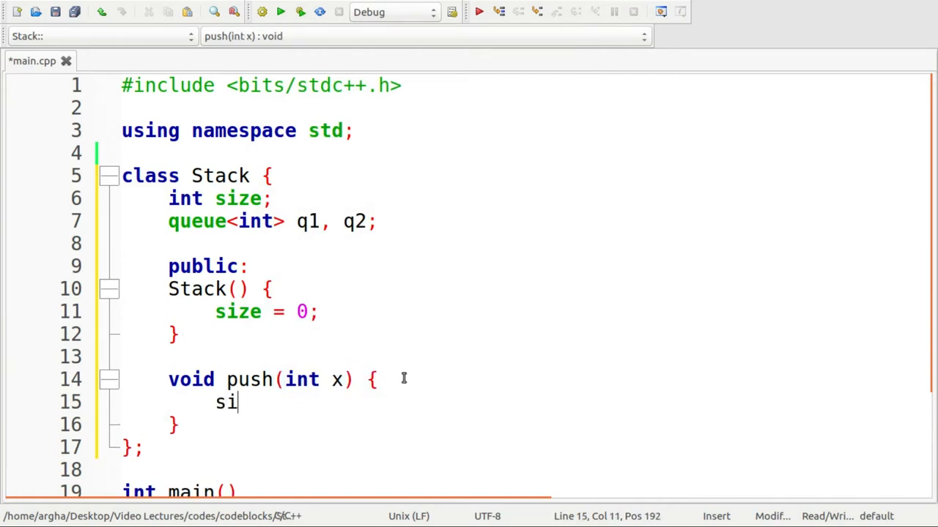
type("ze++;")
type("q1.p")
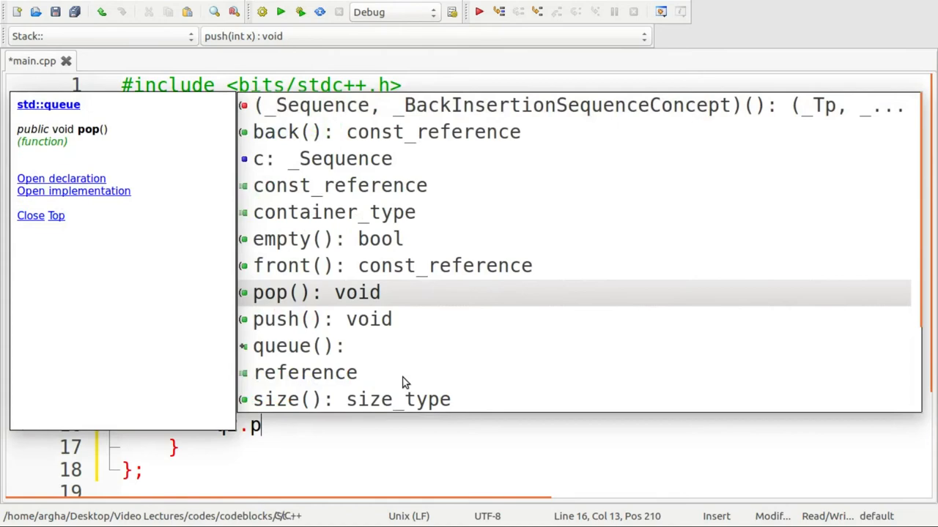
type("ush(")
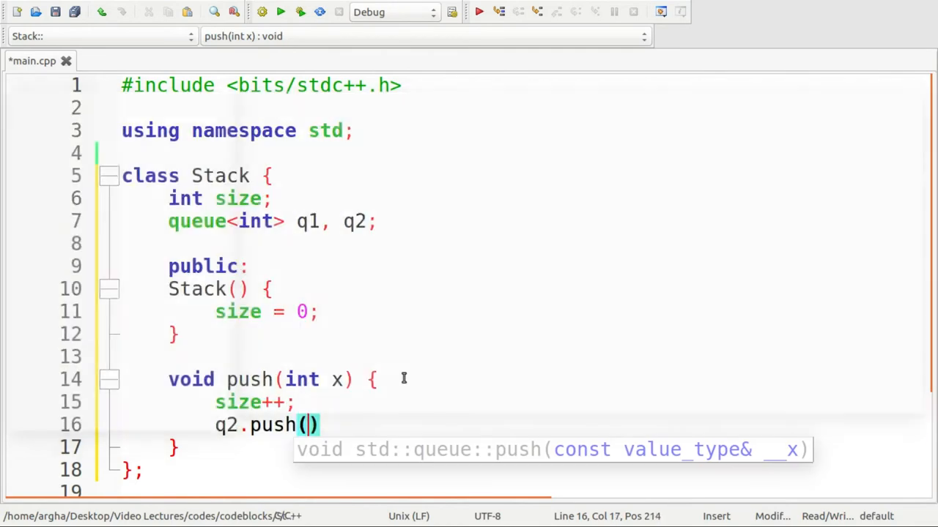
type("x")
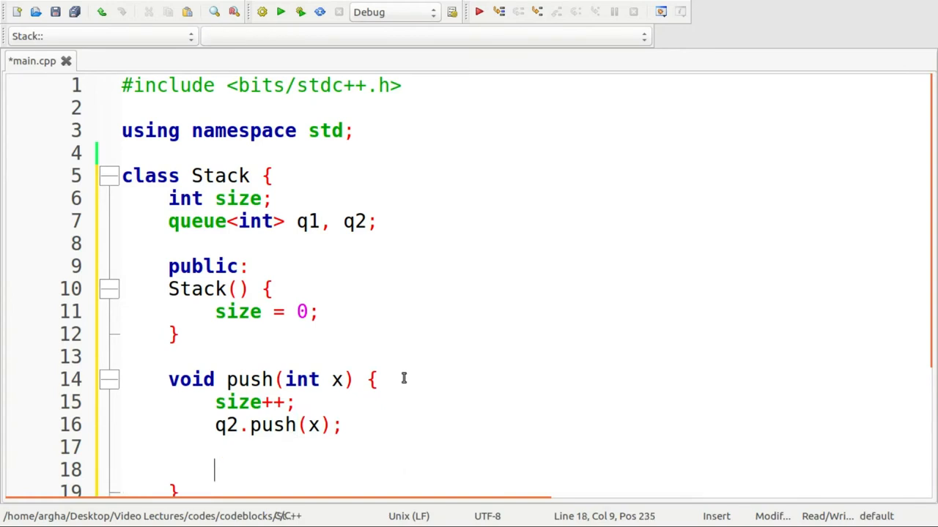
type("while() {")
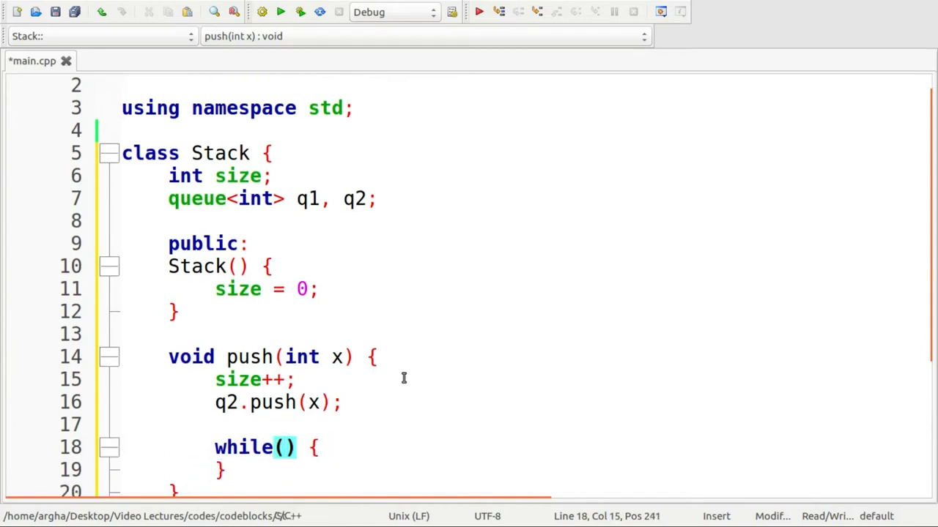
Fill the while(!(q1.empty())) loop with 'q2.push(q1.front()); q1.pop();'
type("q1")
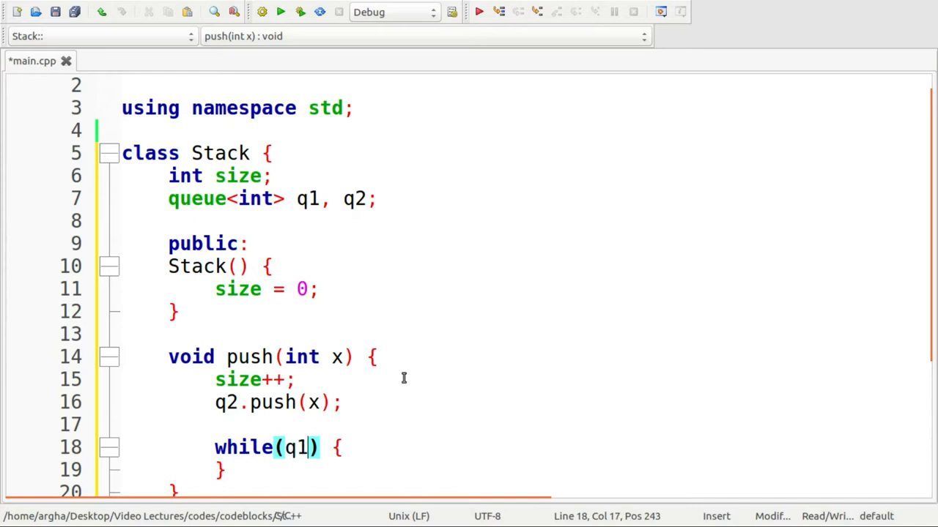
type("()")
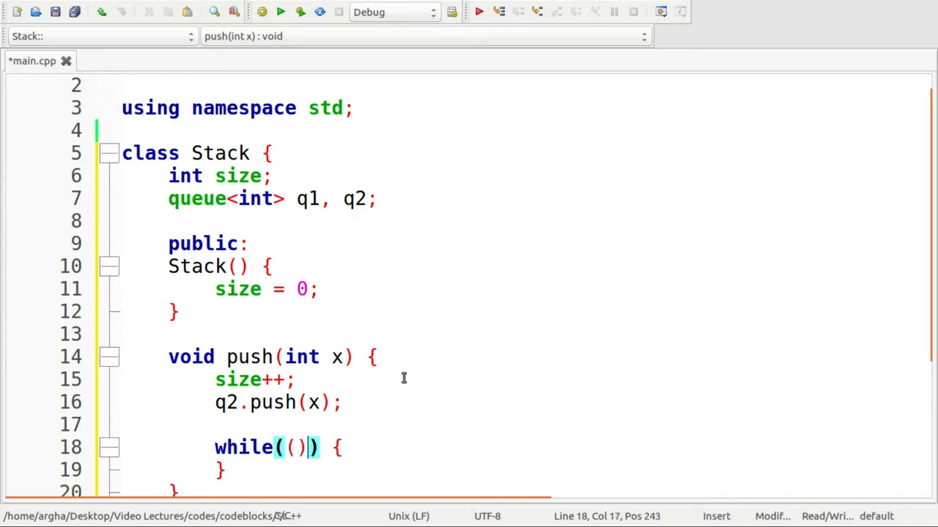
type("!")
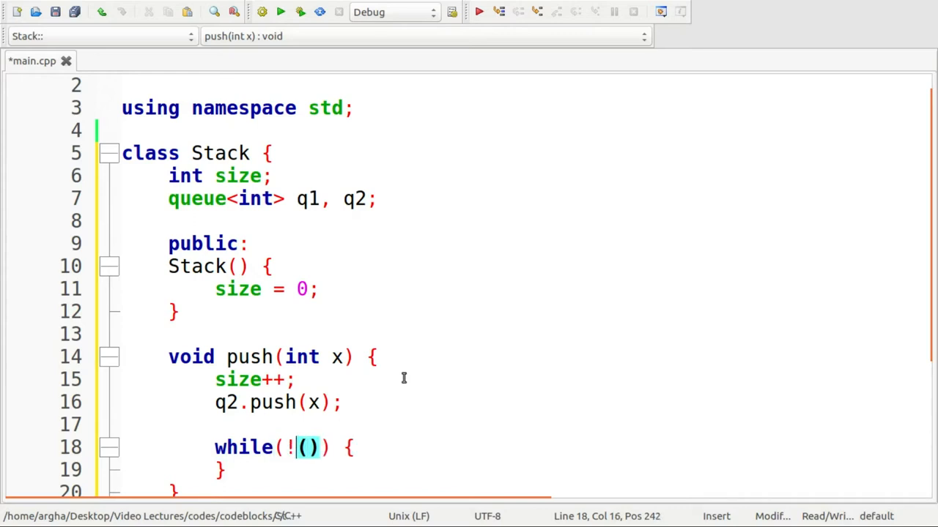
type("q")
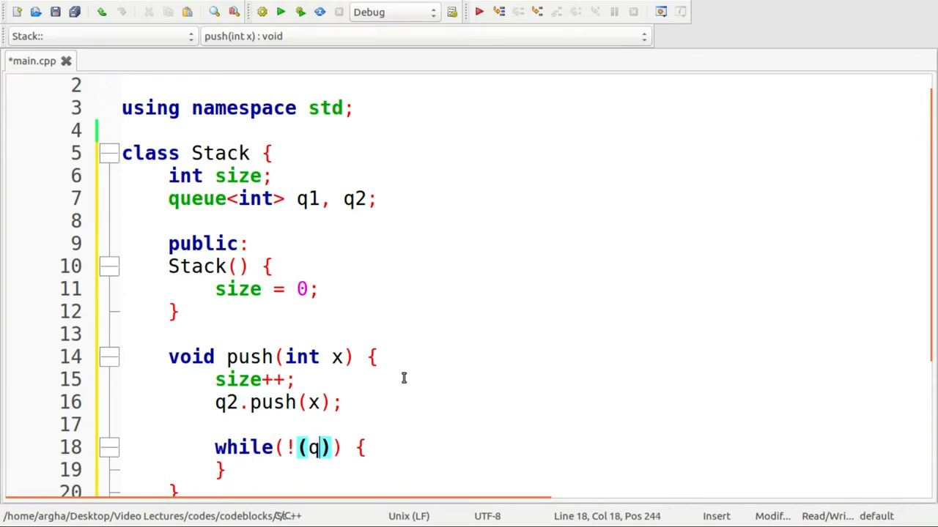
type(".empty(")
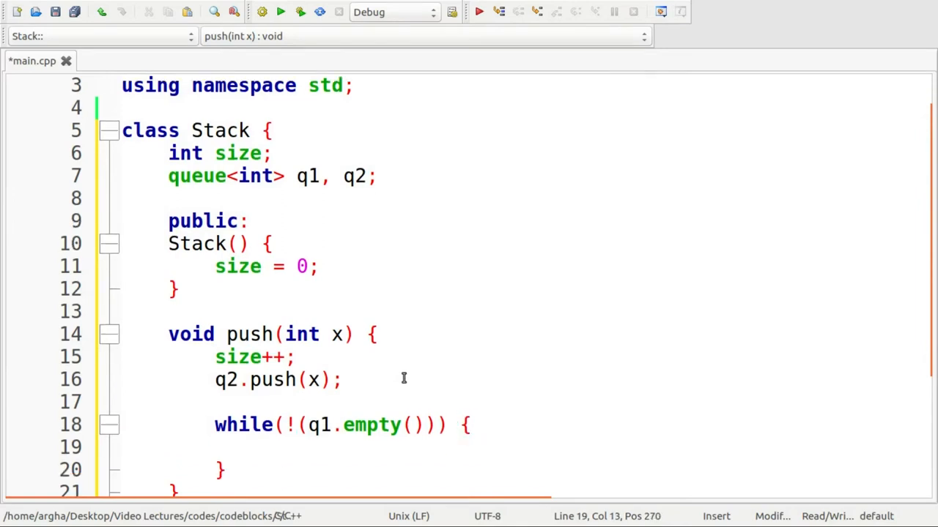
type("q2.")
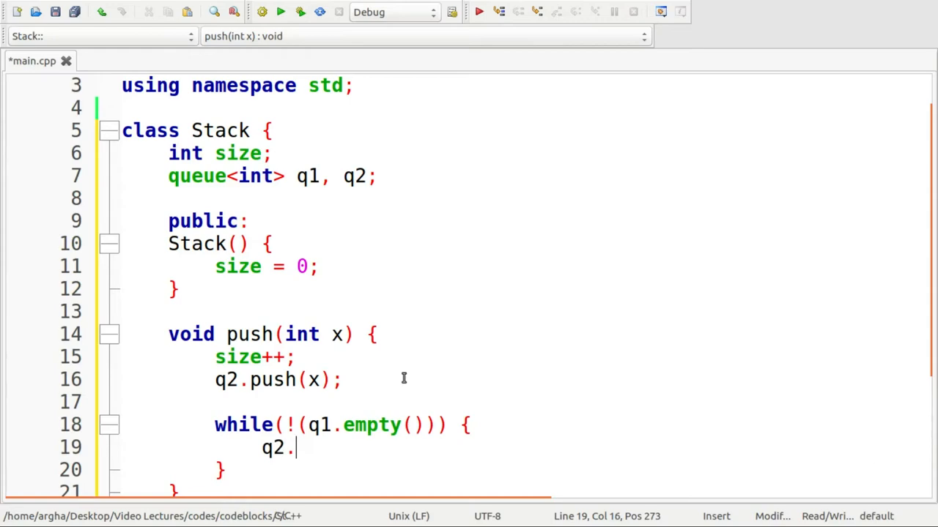
type("push()")
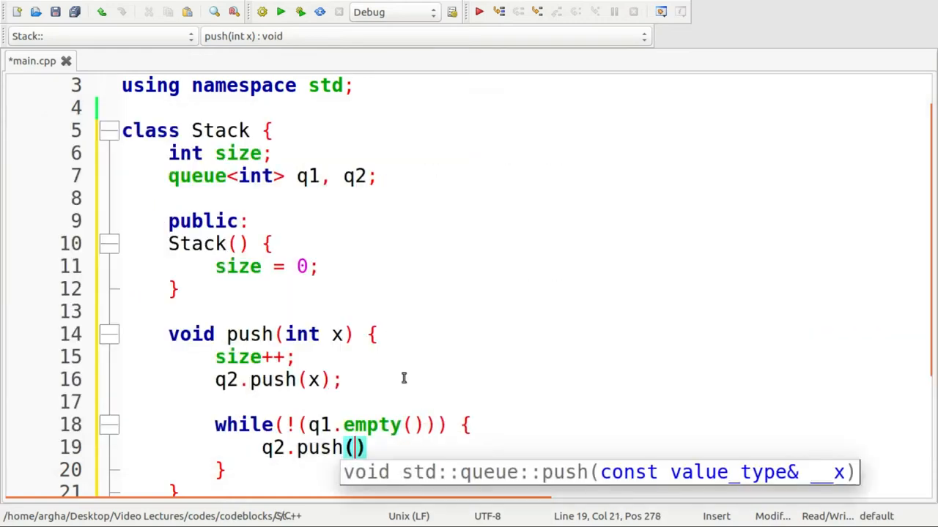
type("q1")
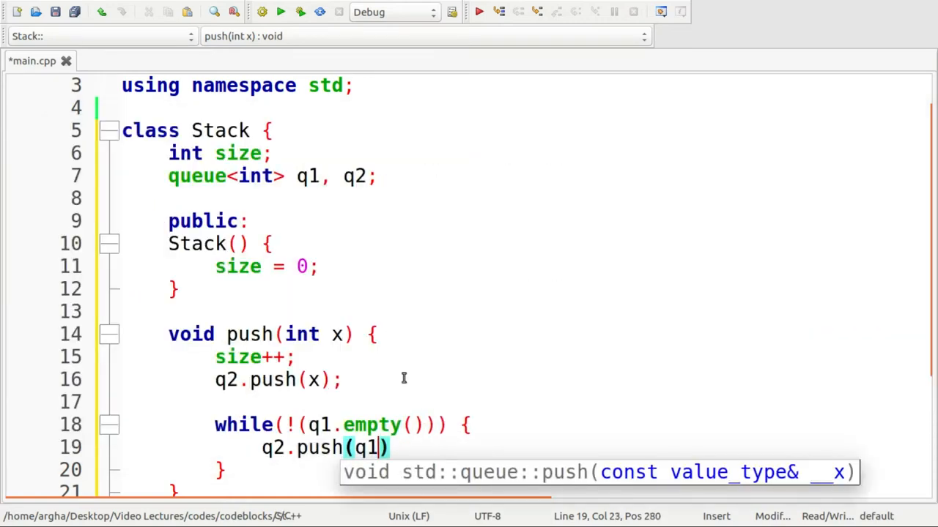
type(".front()")
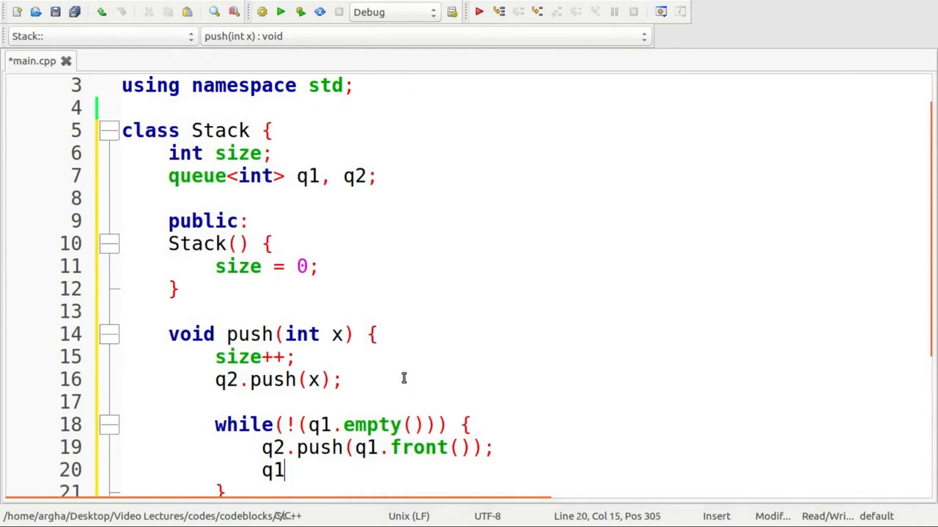
type(".pop();")
type("qu")
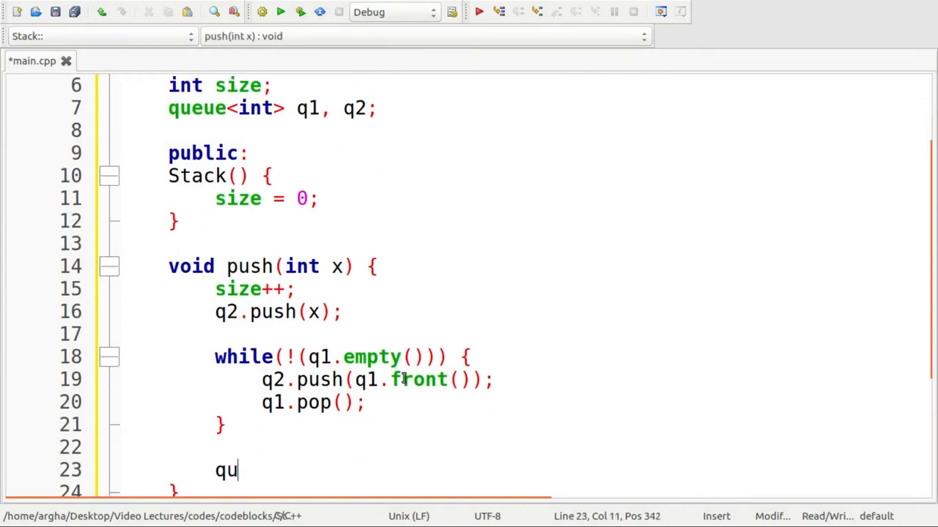
Swap the queues with 'queue<int> q = q1; q1 = q2; q2 = q;' and close push()
type("eue")
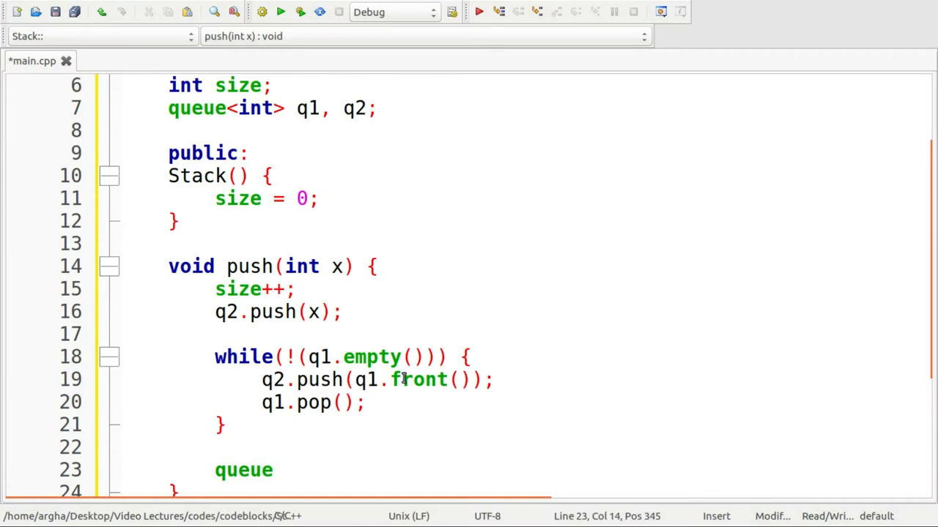
type("<int>")
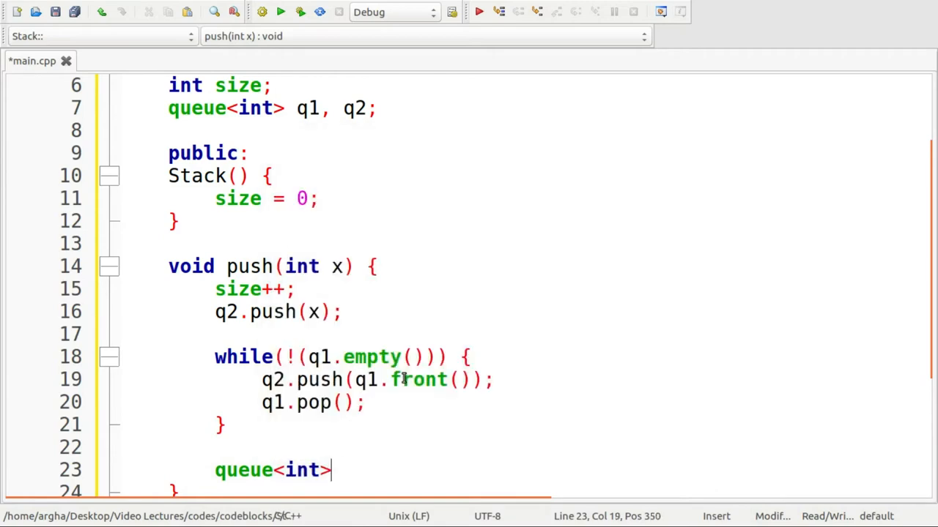
type("q =")
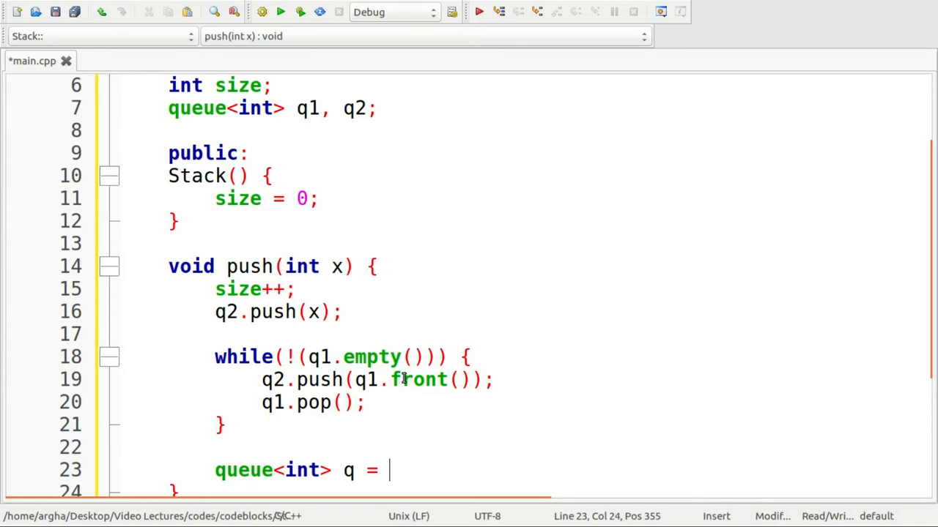
type("q1")
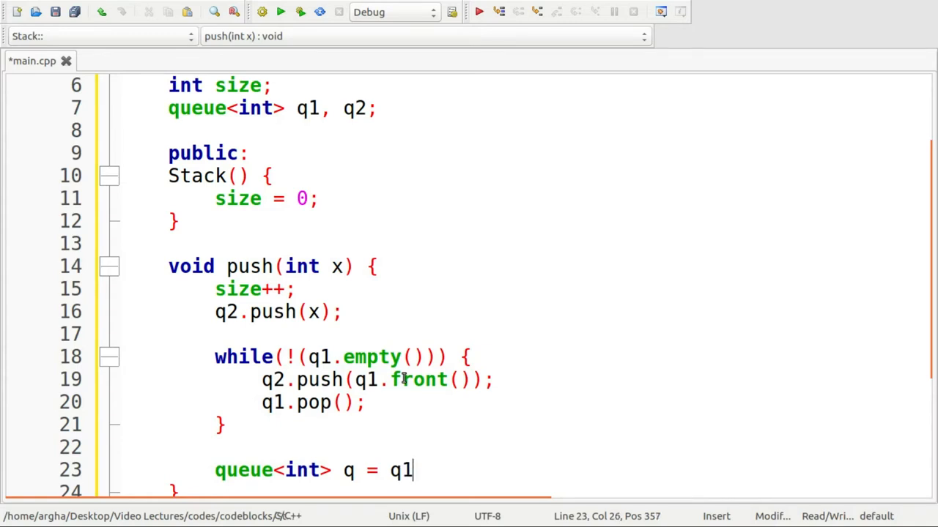
type(";")
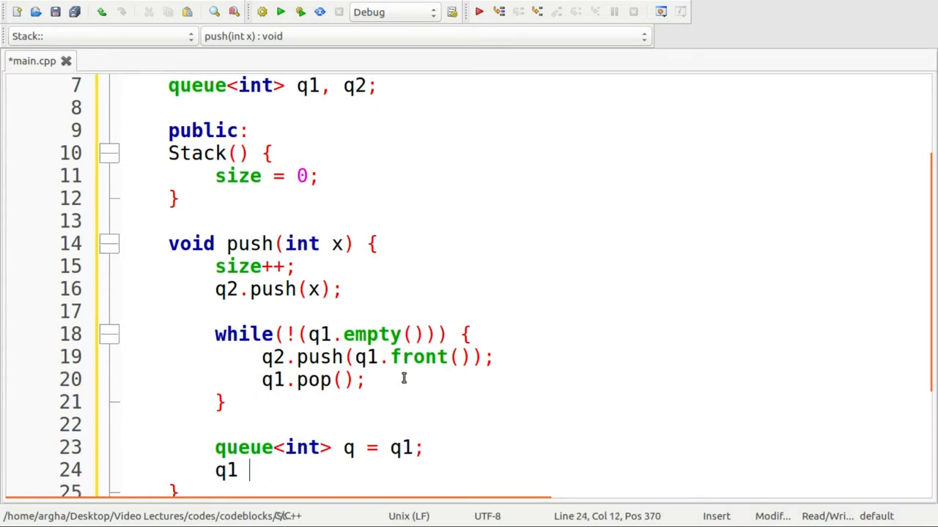
type("= q2;")
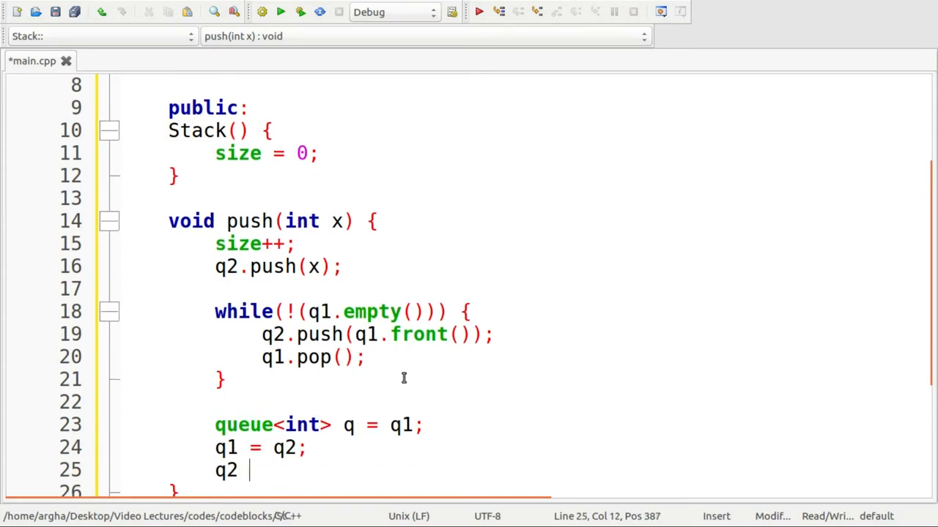
type("= q;")
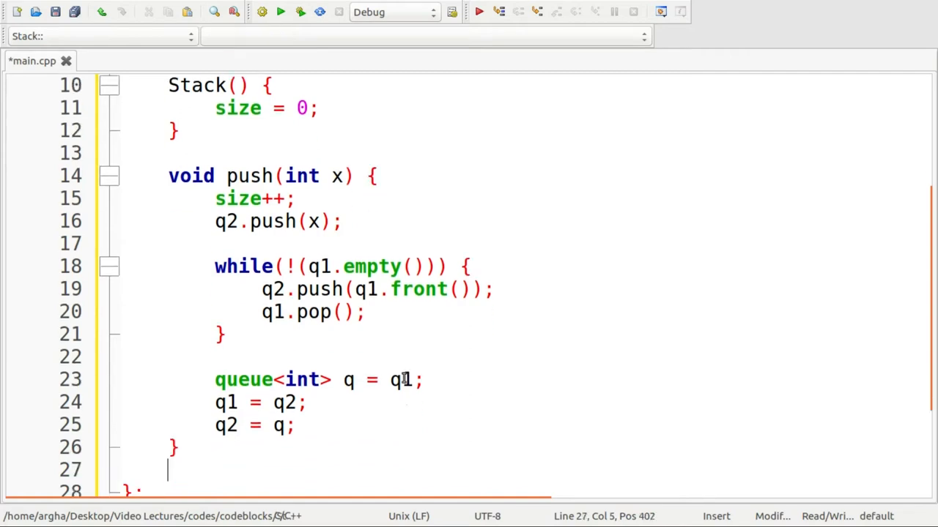
Write 'void pop() { if(q1.empty()) return; q1.pop(); }' below push()
type("void")
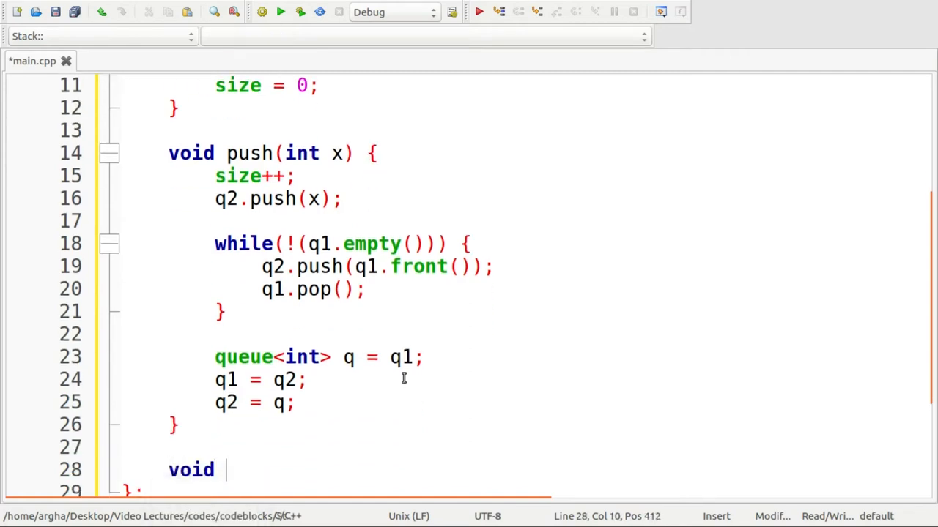
type("pop() {")
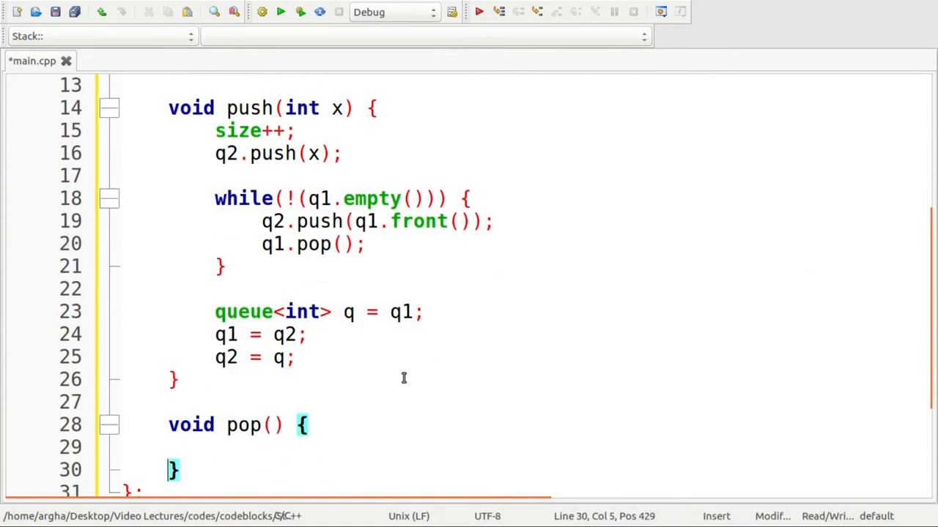
type("if")
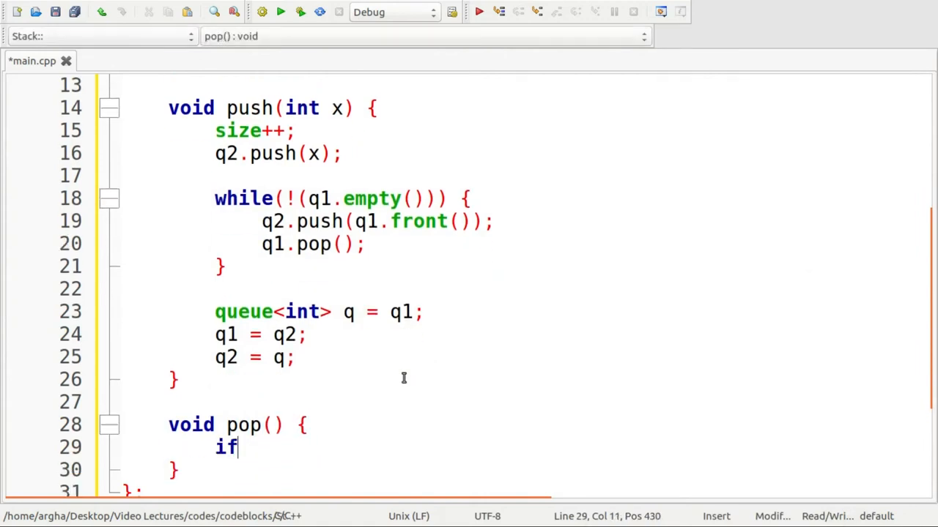
type("(q1)")
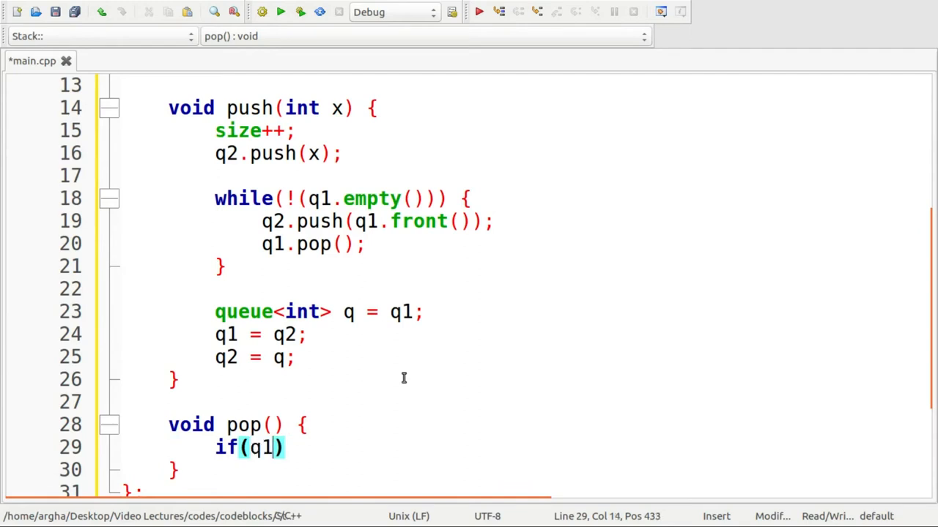
type(".")
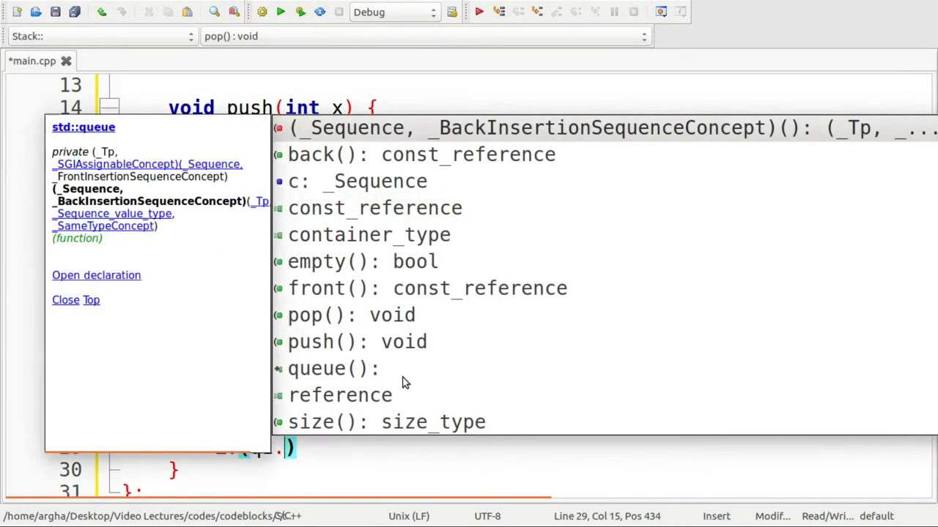
type("empty(")
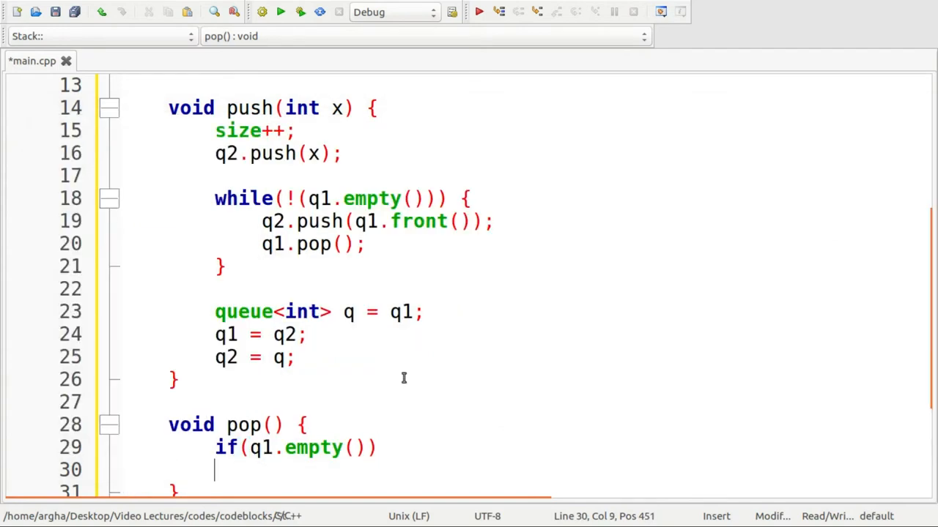
type("return")
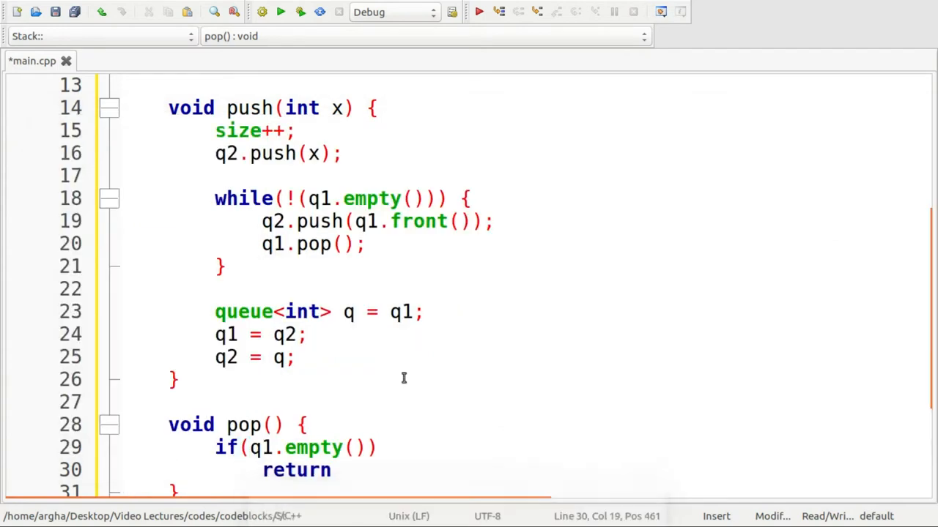
type(";")
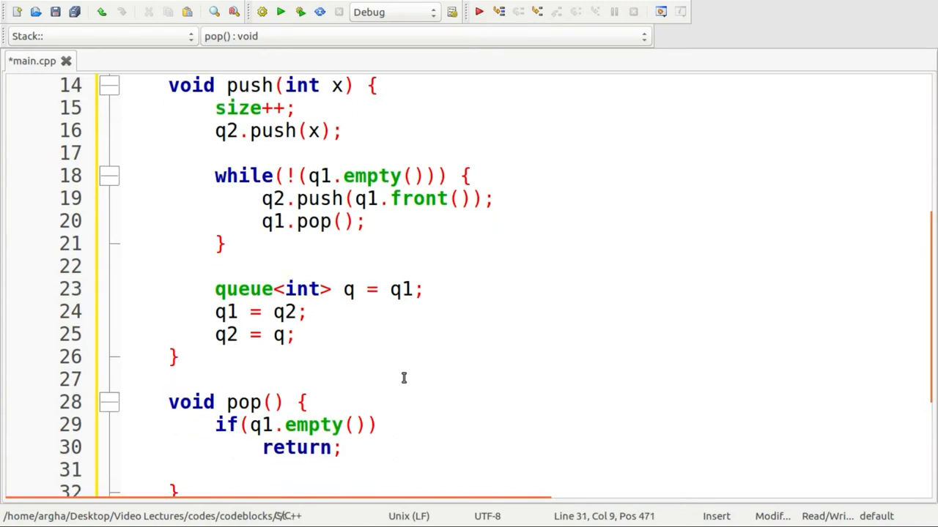
type(".pop();")
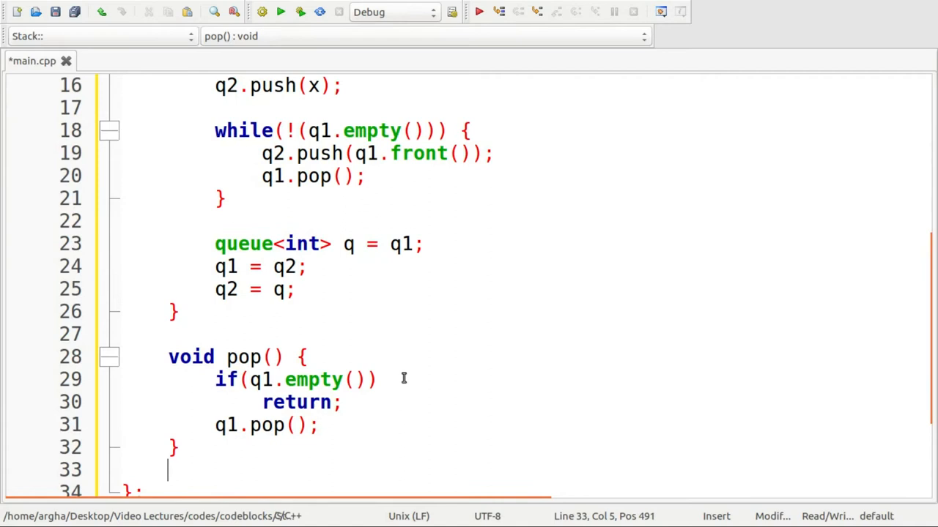
Start a top() method whose empty-queue check returns -1
type("void")
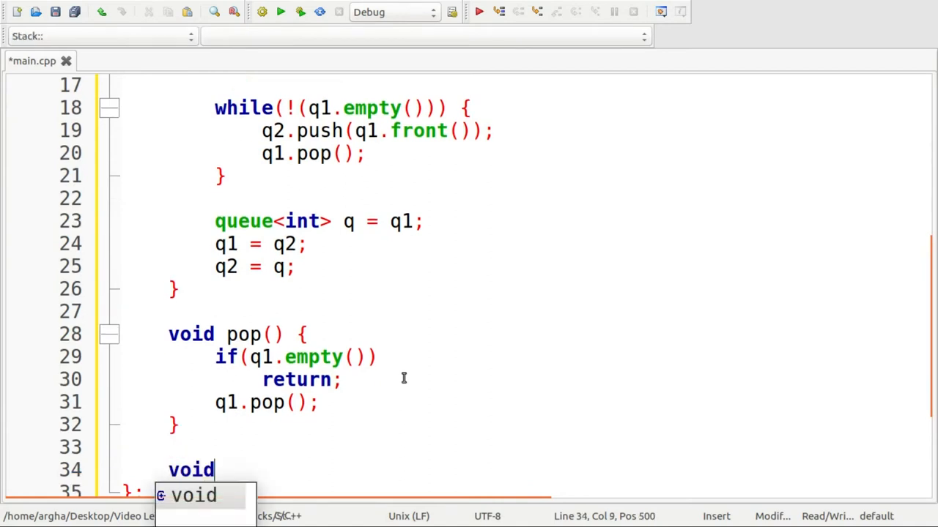
type("top() {")
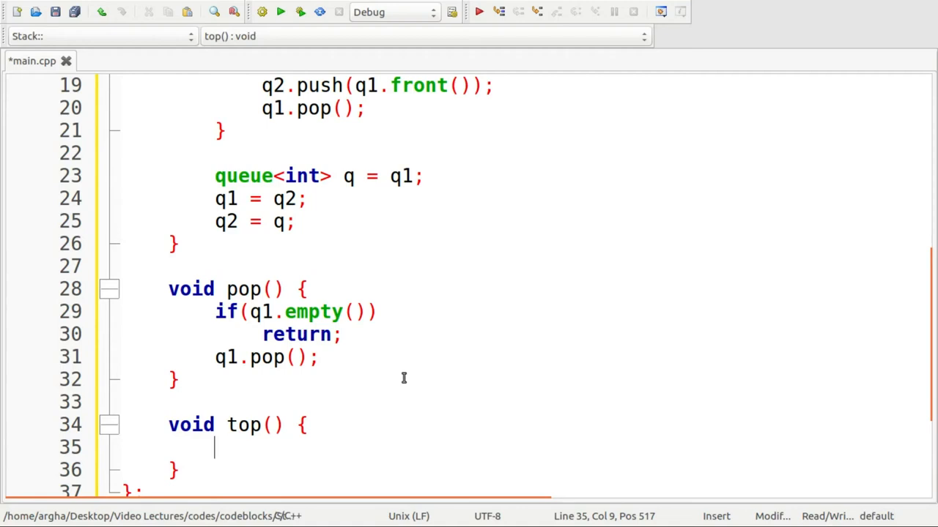
type("if()")
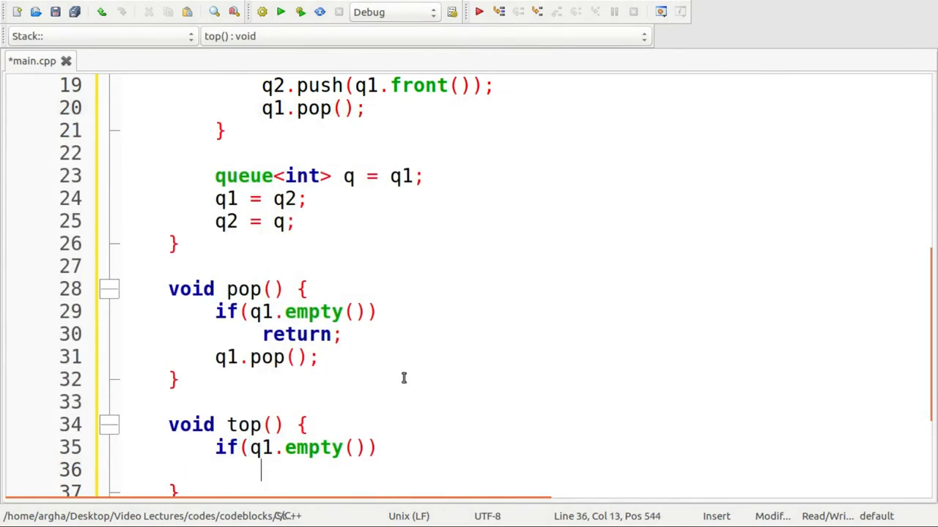
type("return")
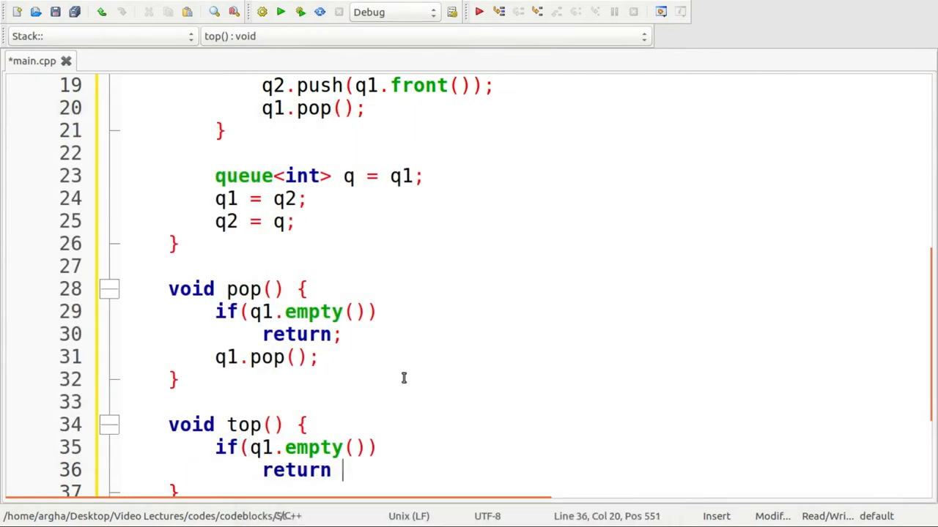
type("-1;")
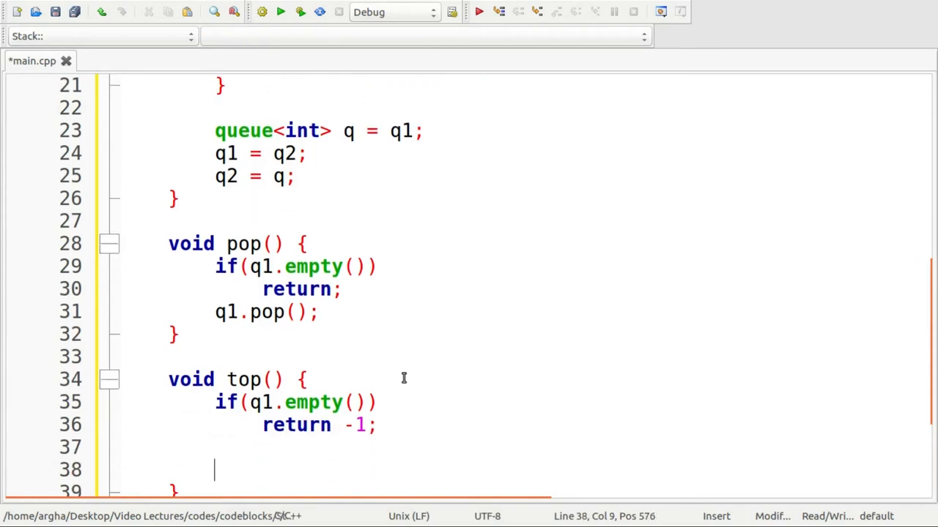
Change top()'s return type to int and add 'return q1.front(); q1.pop();'
left_click(214, 447)
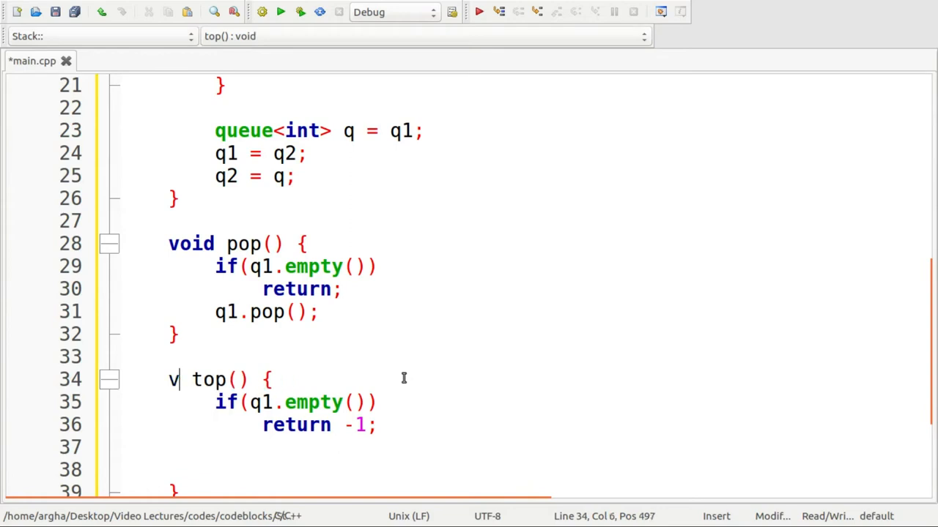
type("nt")
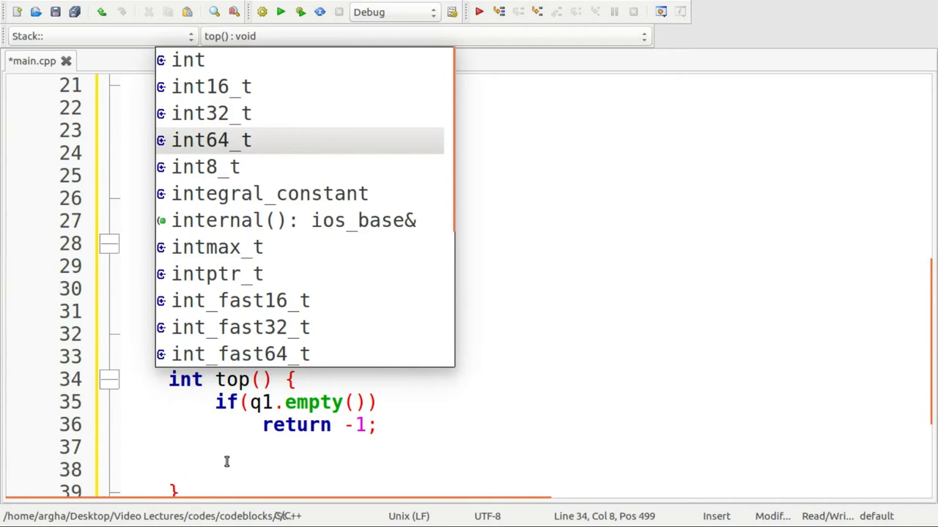
type("return")
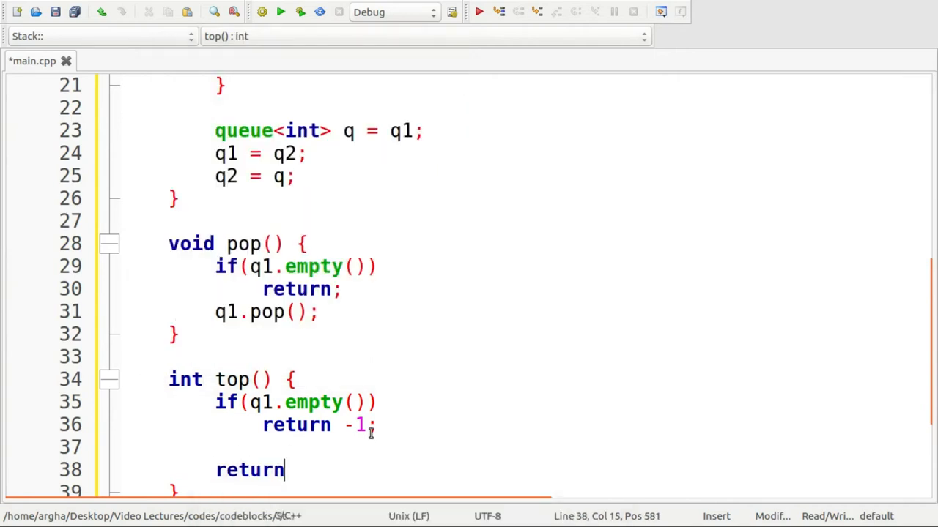
type("q1")
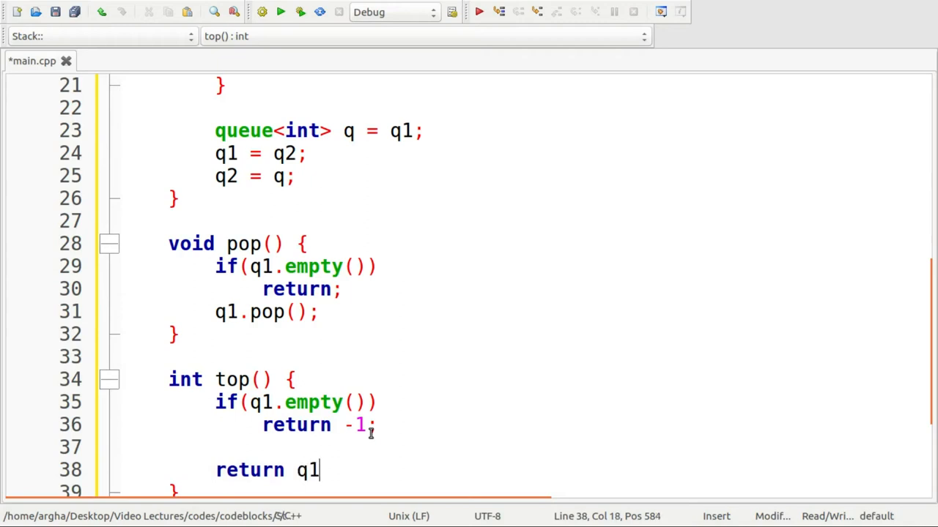
type(".front();")
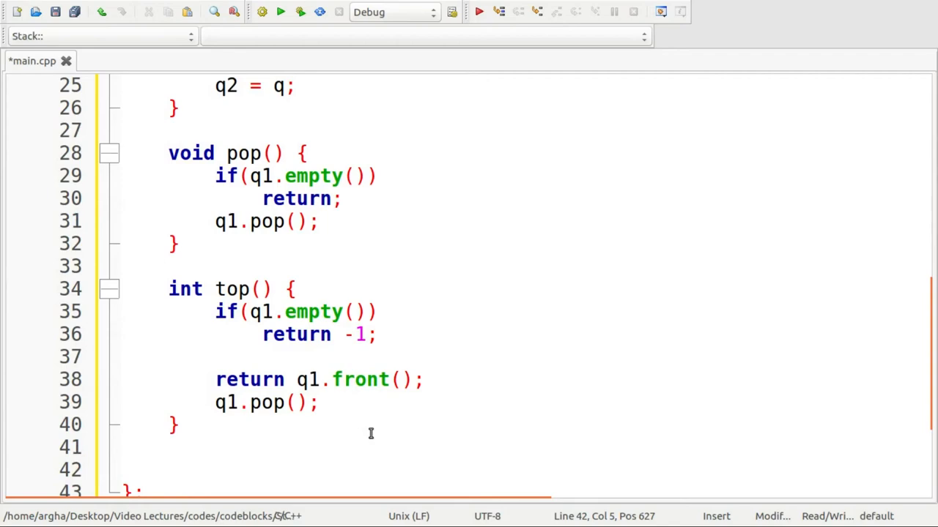
Add 'int get_size() { return size; }' below top()
type("int")
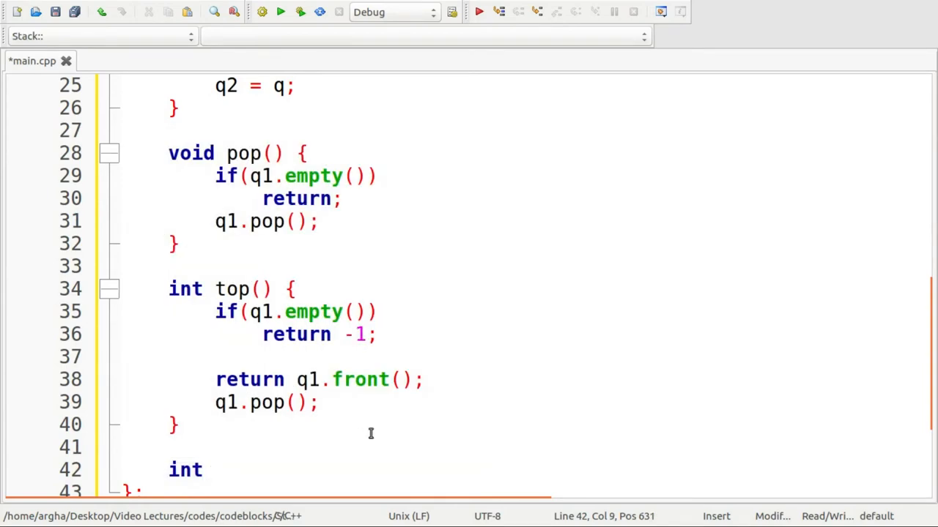
type("get_size (")
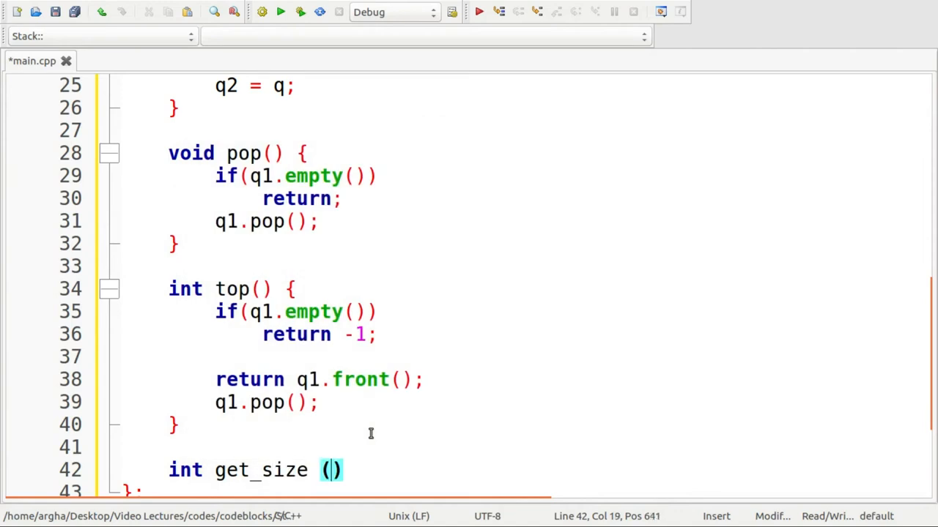
type("{")
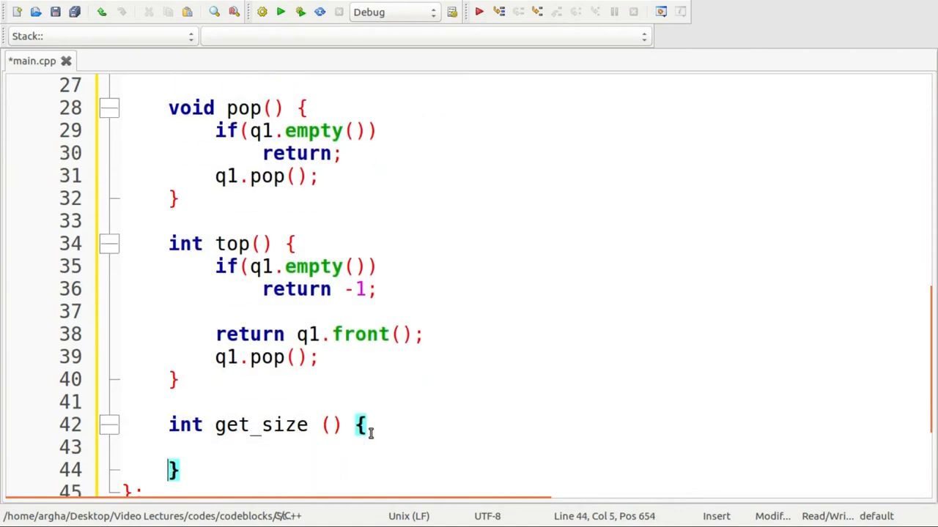
type("ret")
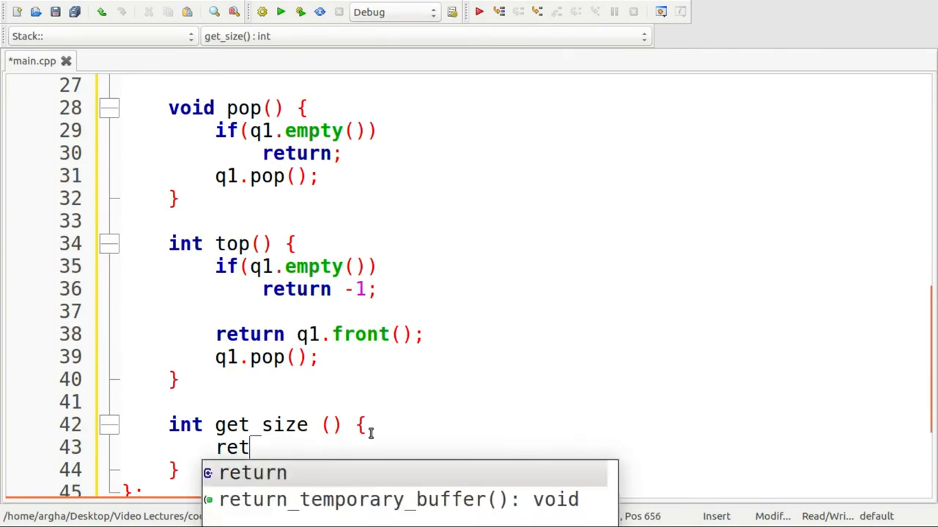
type("urn size;")
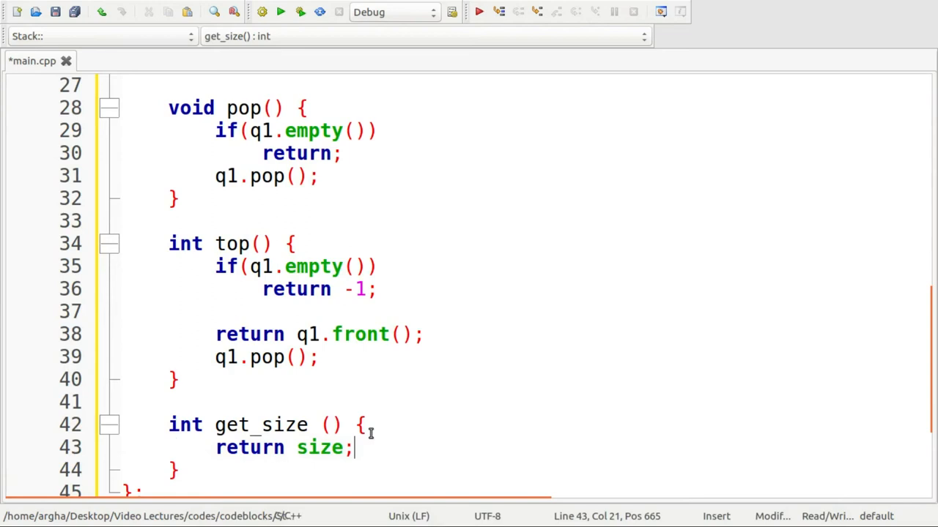
mouse_move(339, 175)
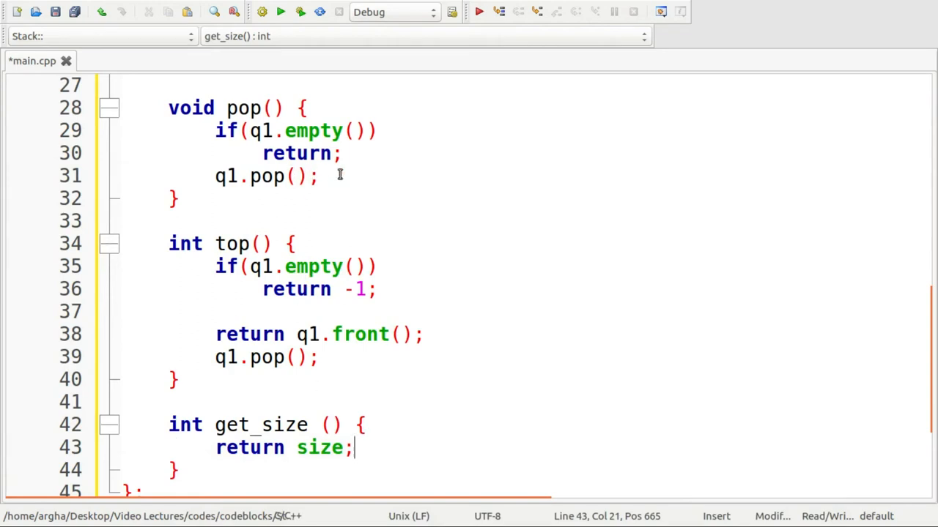
Add 'size--;' after the empty check in pop()
left_click(340, 153)
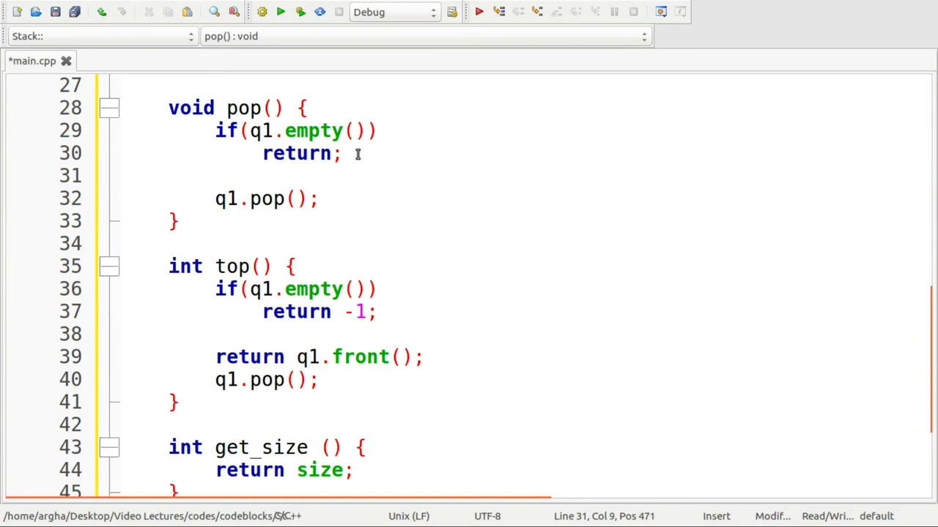
type("size")
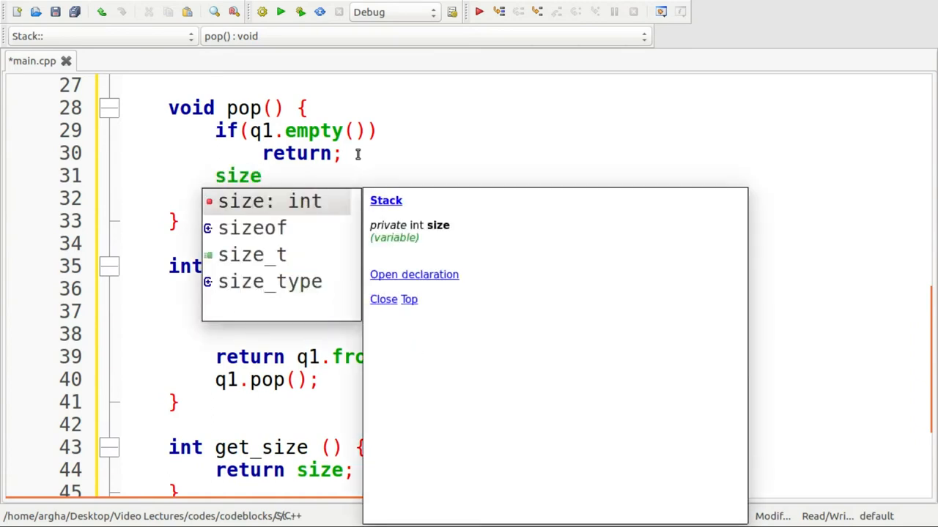
type("--;")
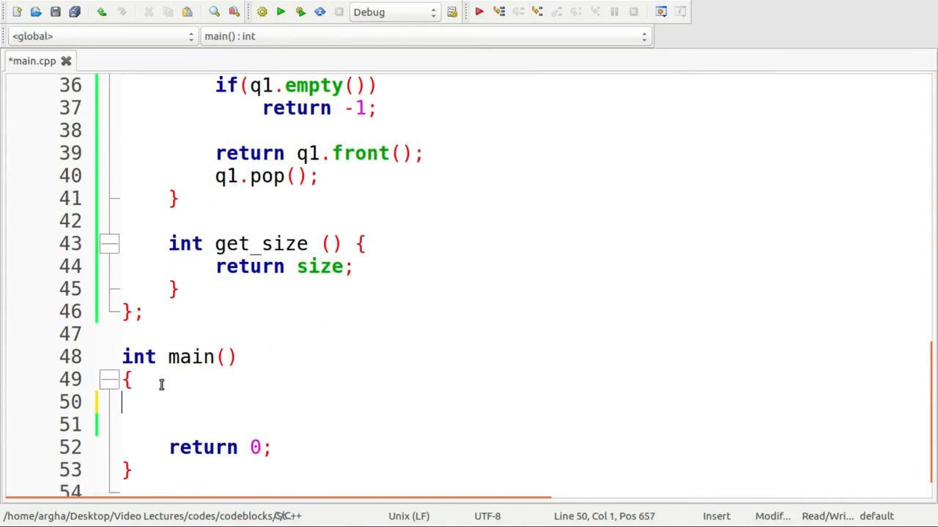
In main(), create 'Stack s;' and push 3, 2 and 1 onto it
type("S")
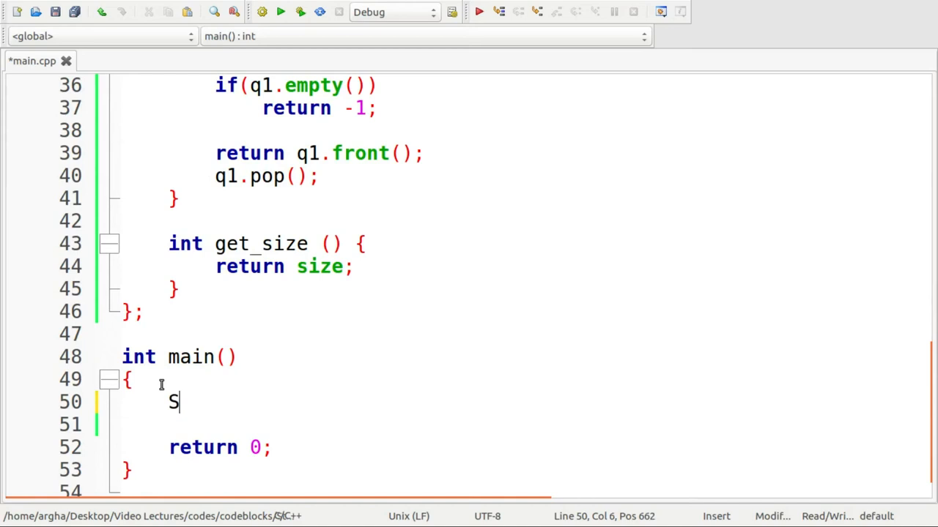
type("tack")
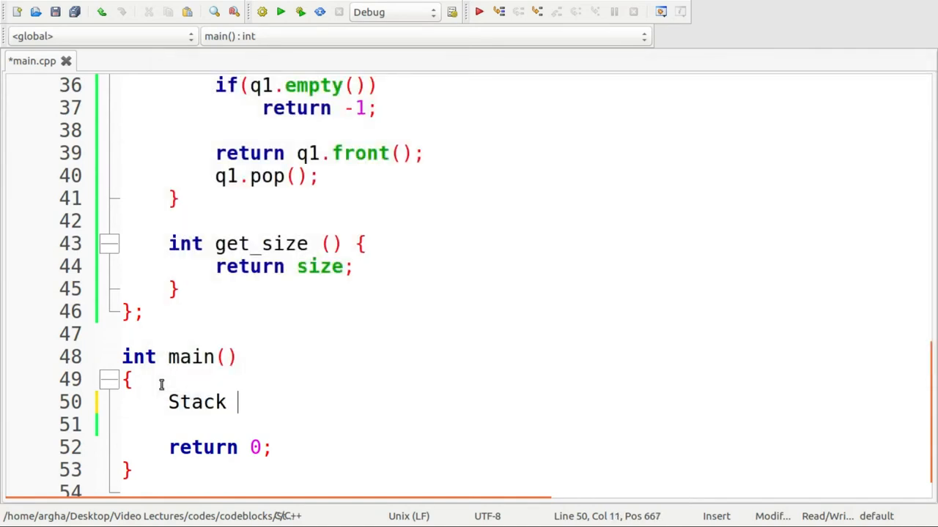
type("s.p")
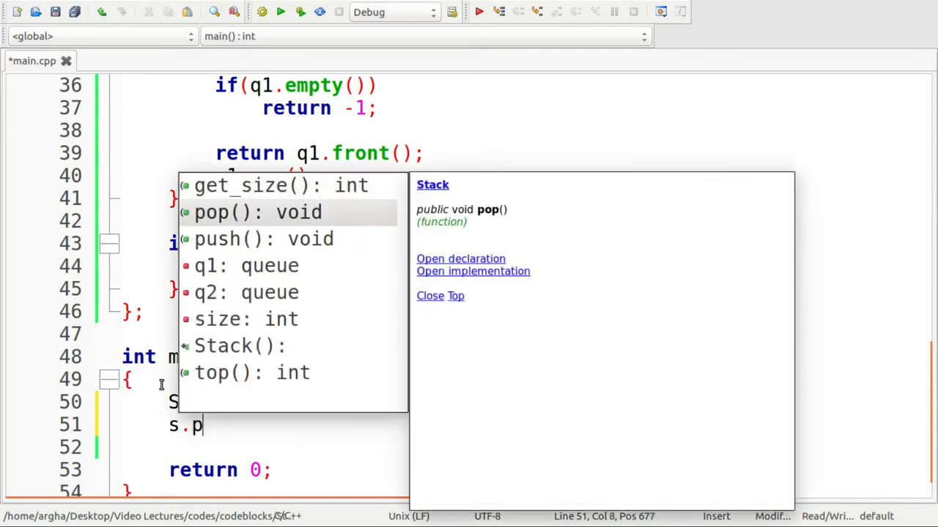
key("Escape")
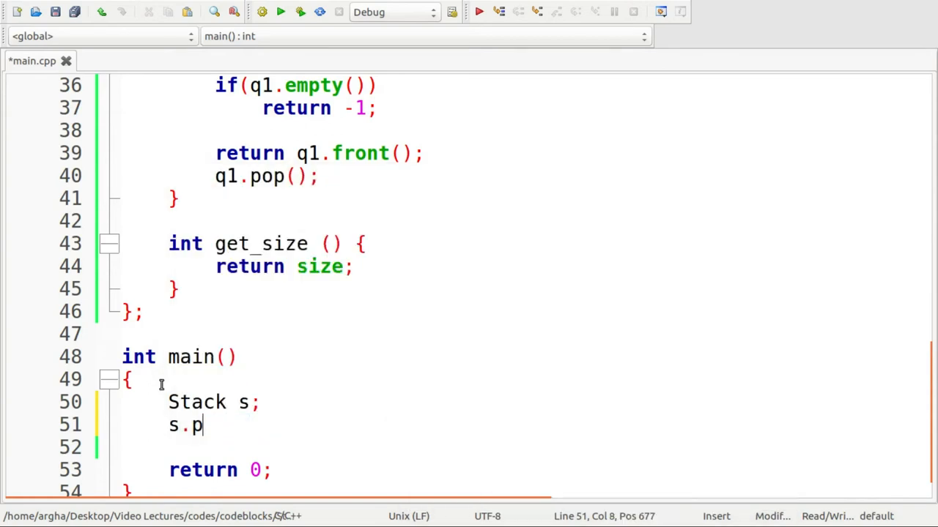
type("ush(3);")
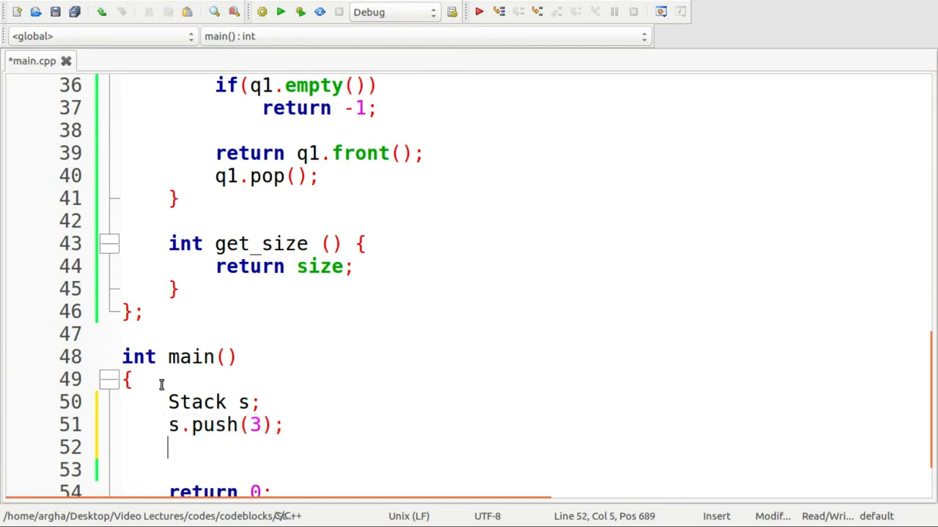
type("s.push(3);")
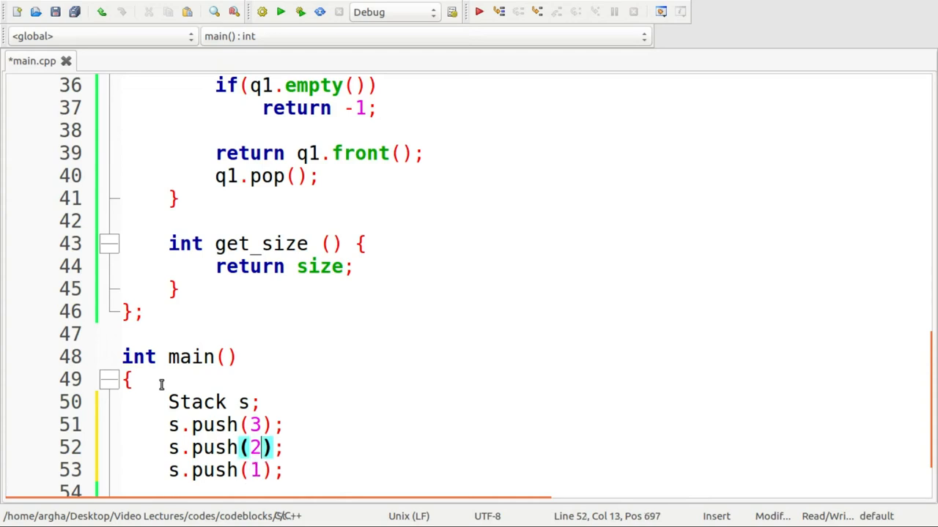
Finish the cout line printing the stack size, ending with << endl
type("c")
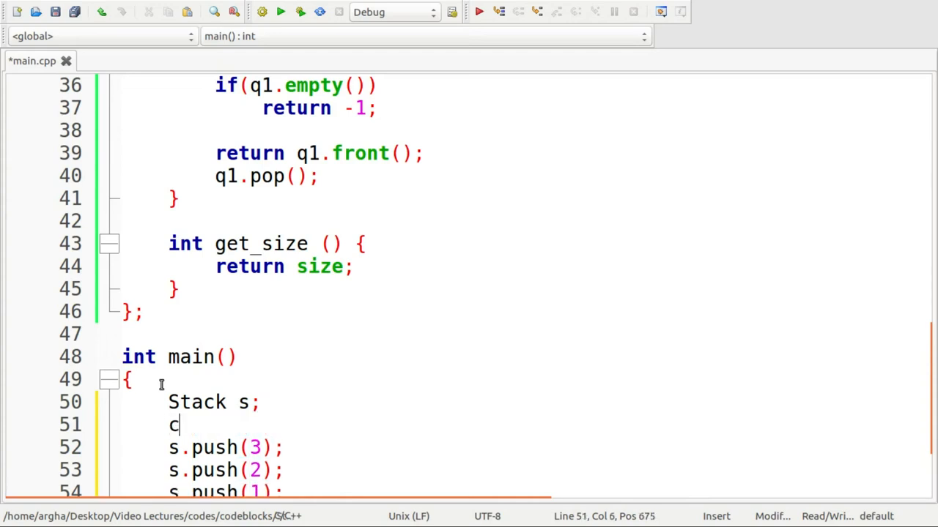
type("out << \"S")
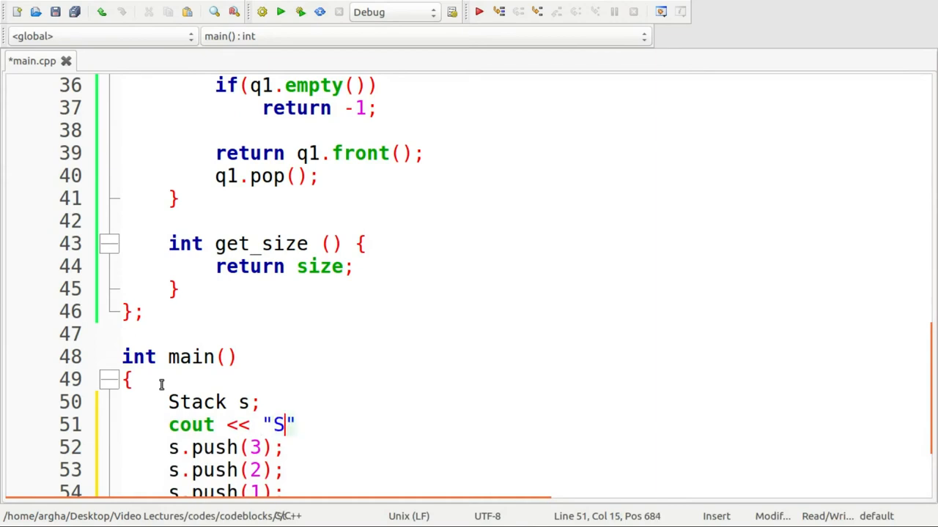
type("ize of stack")
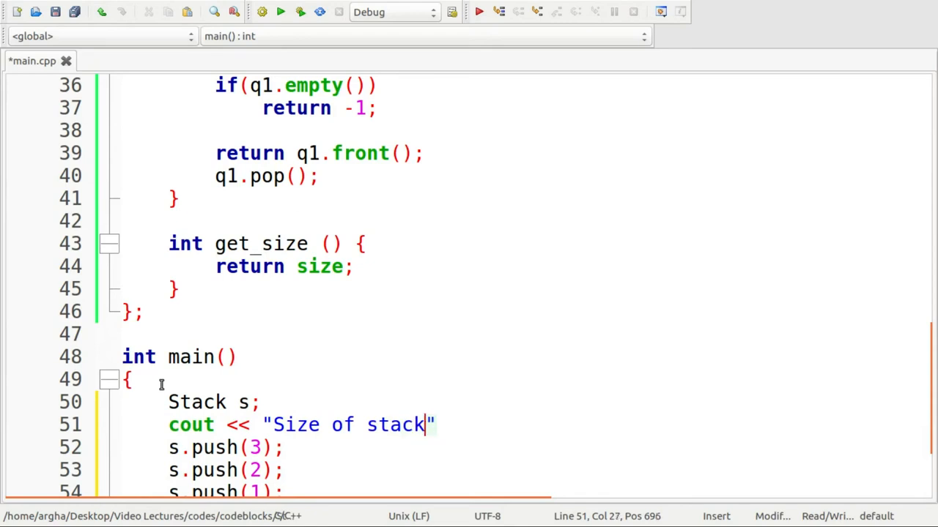
type(":")
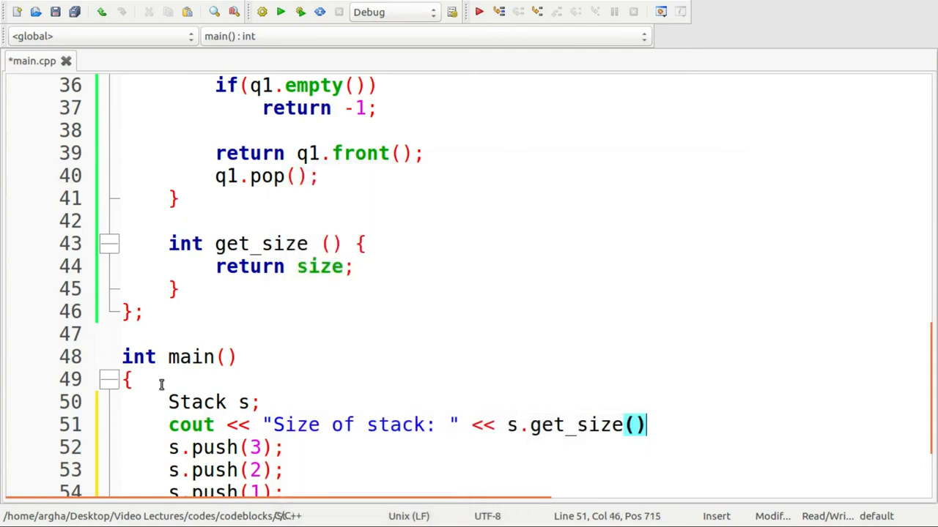
type("<< endl;")
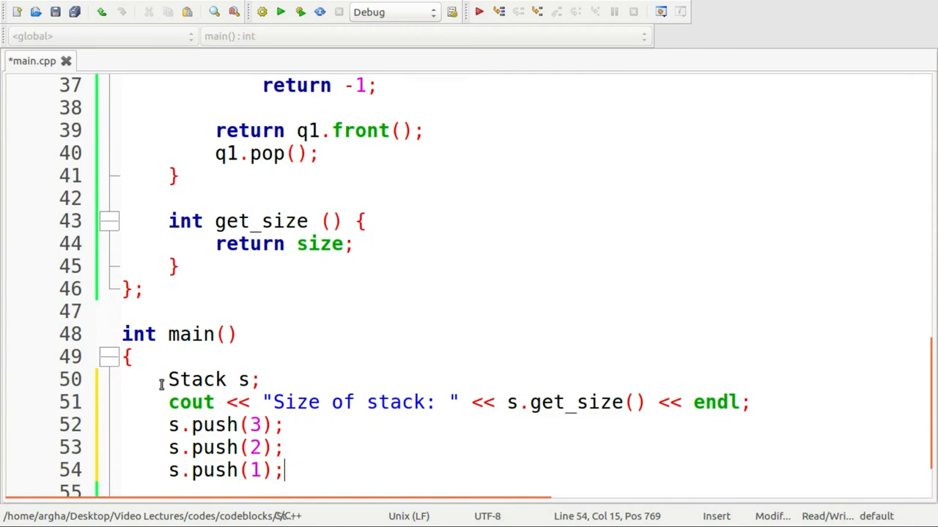
Below the pushes, add a cout line printing 'top of the stack' and s.top()
key("Return")
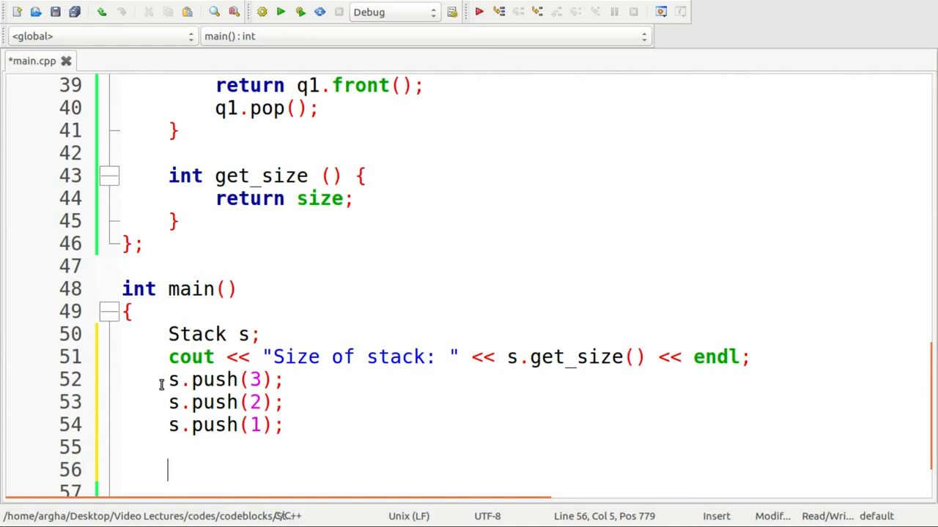
type("cout << \"")
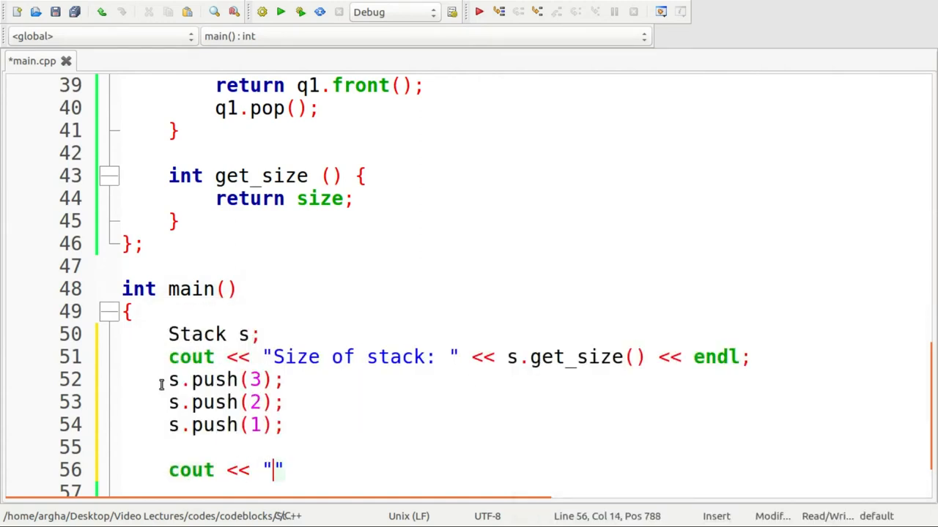
type("top p")
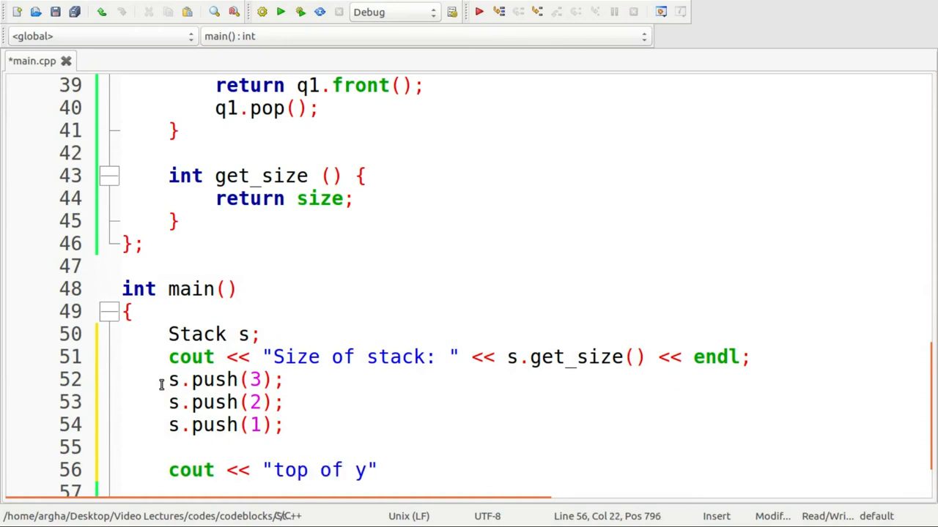
type("the st")
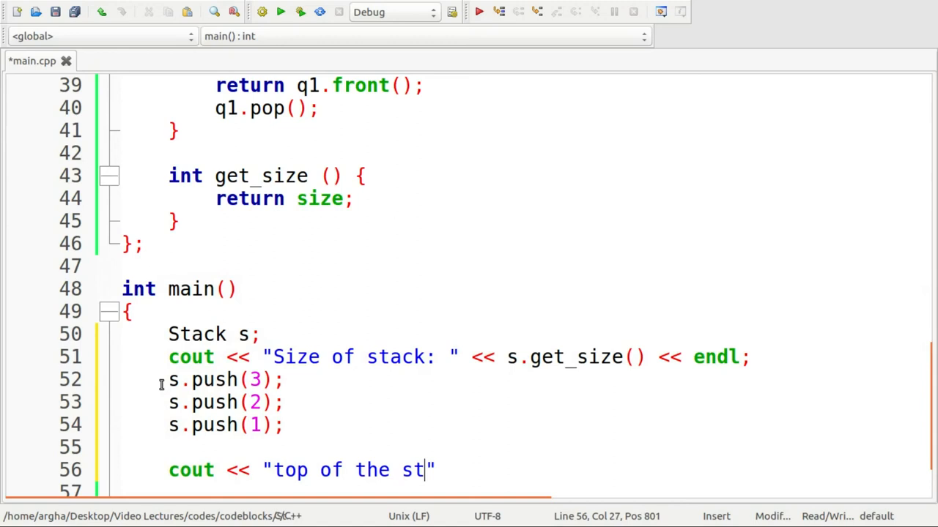
type("ack:")
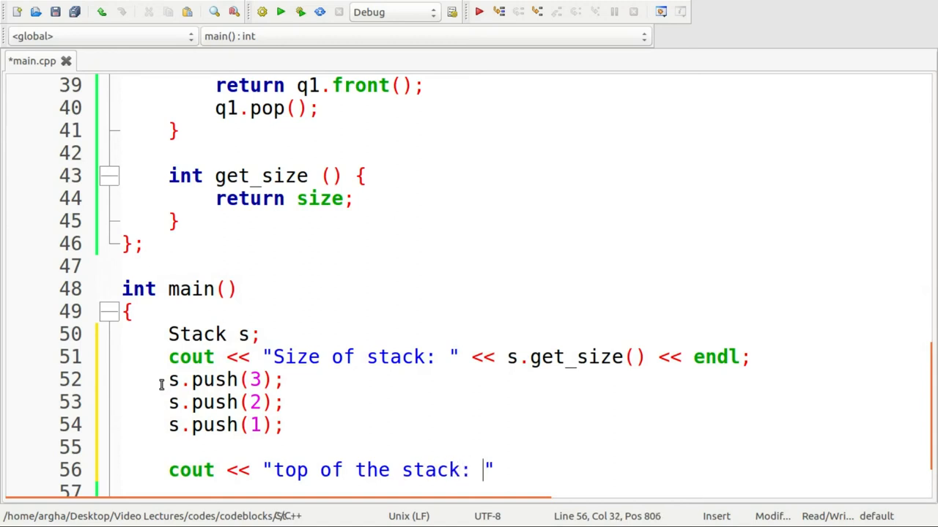
type("<<")
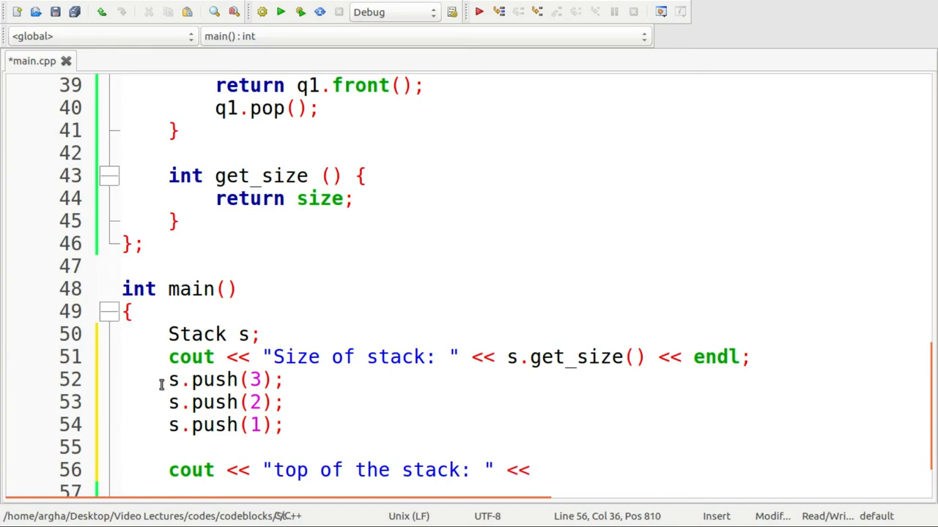
type("s.top()")
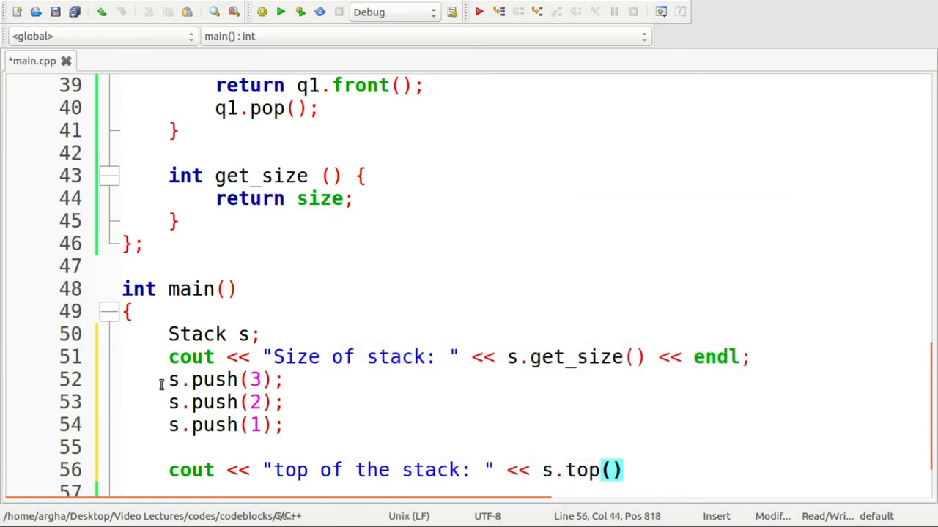
type("<< e")
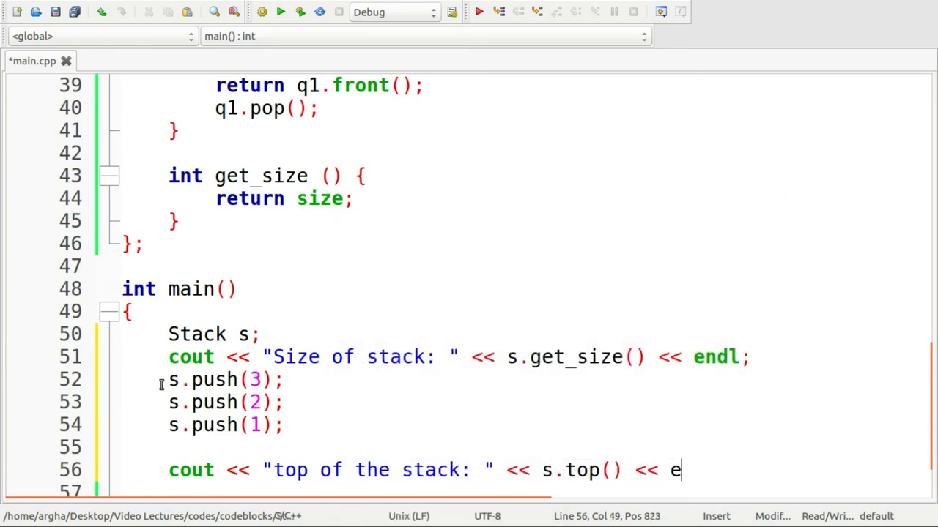
type("ndl;")
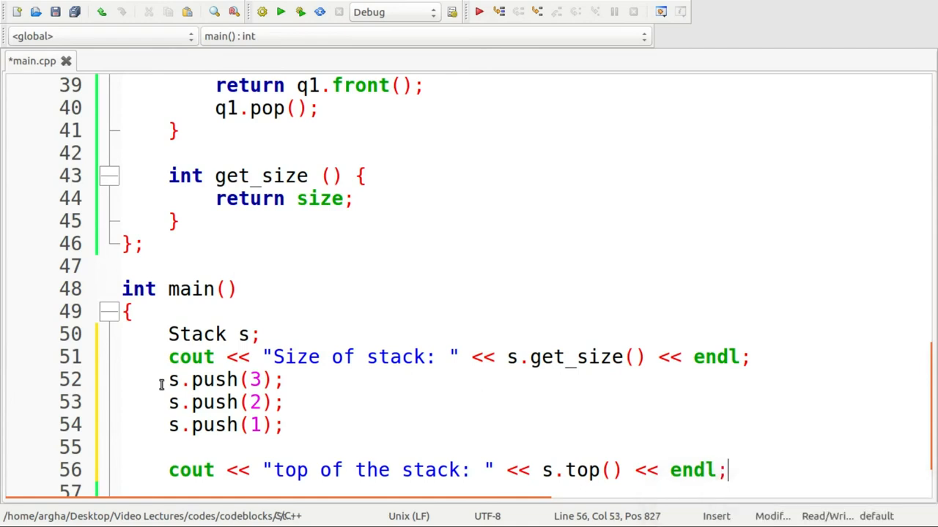
scroll("down", 3)
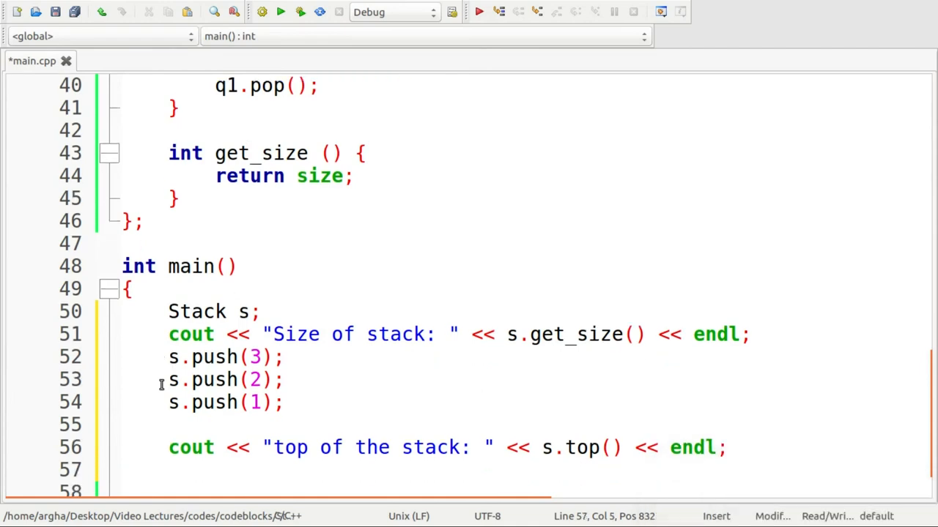
Add two s.pop() calls after the top-of-stack line
type("s")
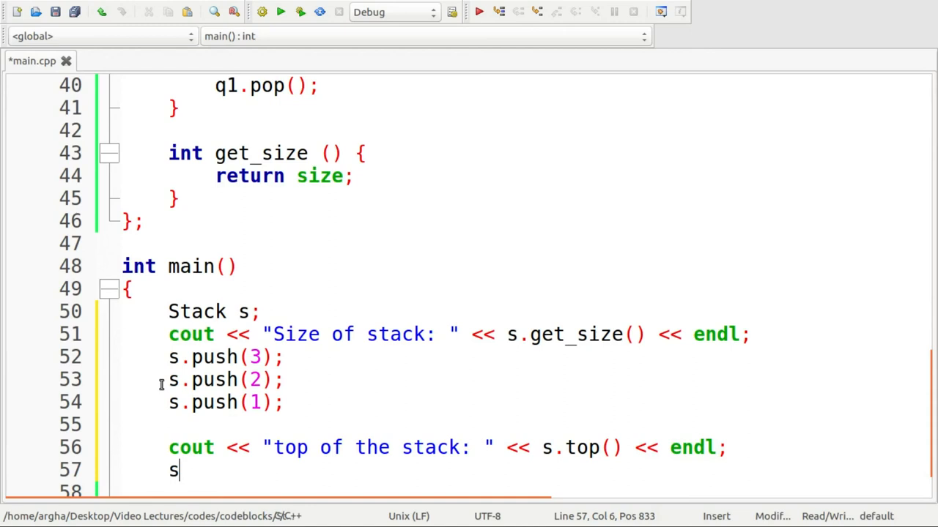
type(".pop();")
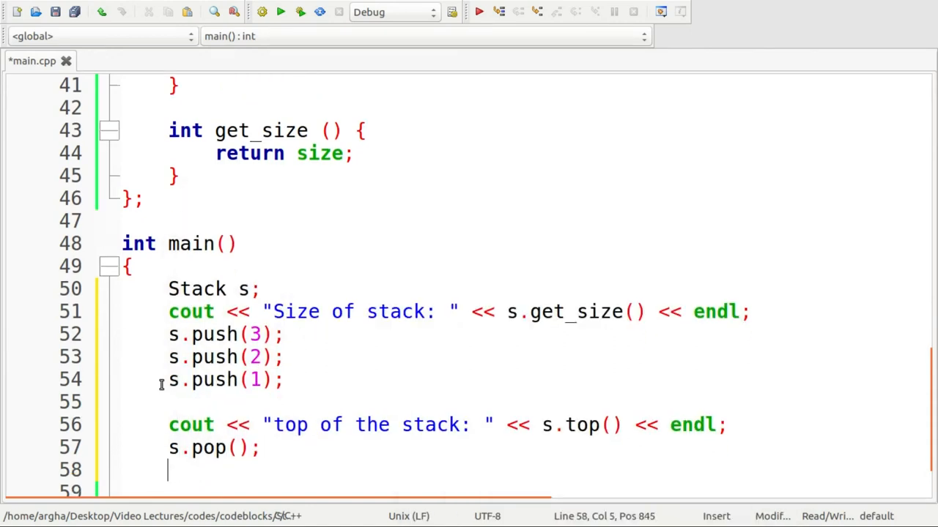
type("s,")
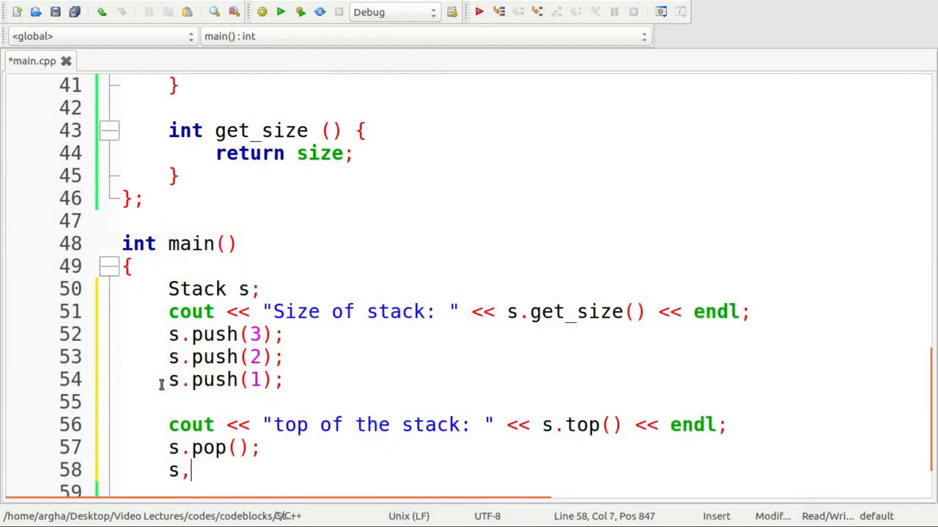
type(".pop();")
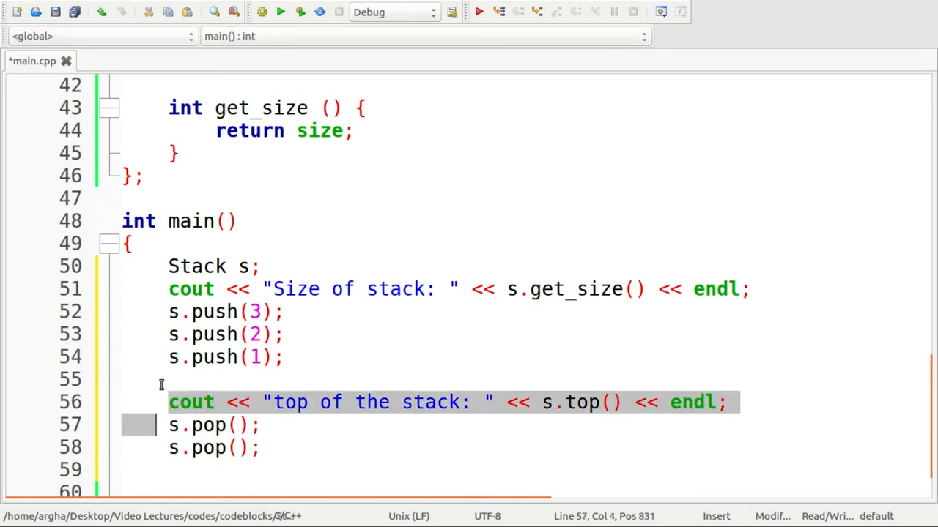
Add a 'now top of the stack' cout line followed by another s.pop()
left_click(725, 402)
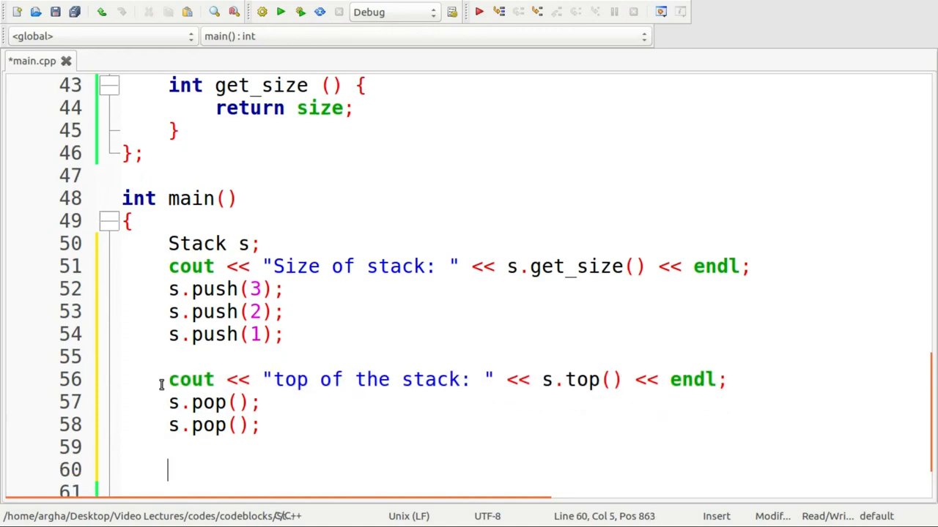
type("cout << \"top of the stack: \" << s.top() << endl;")
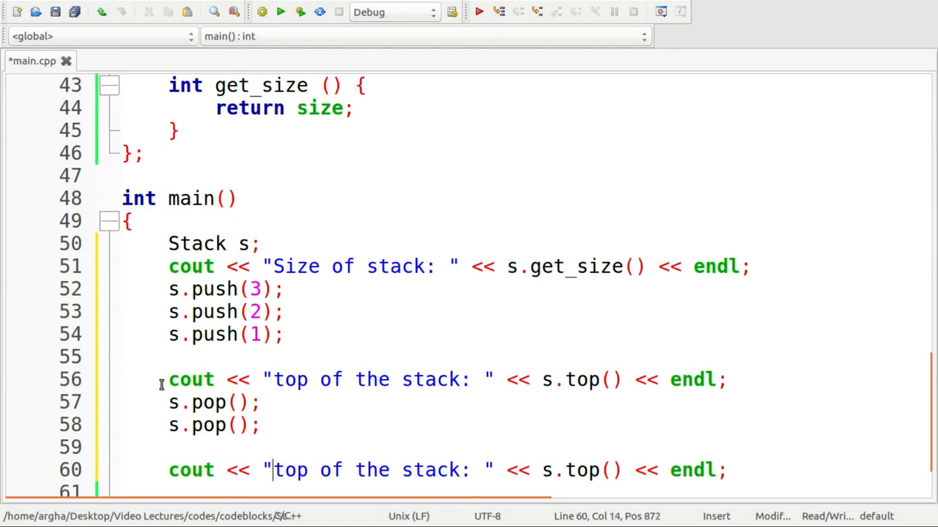
type("now")
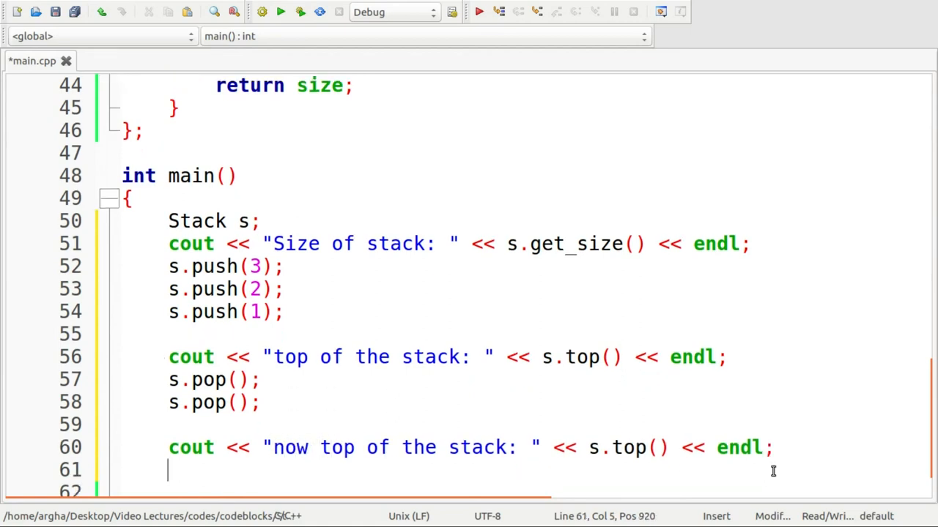
type("s.pop();")
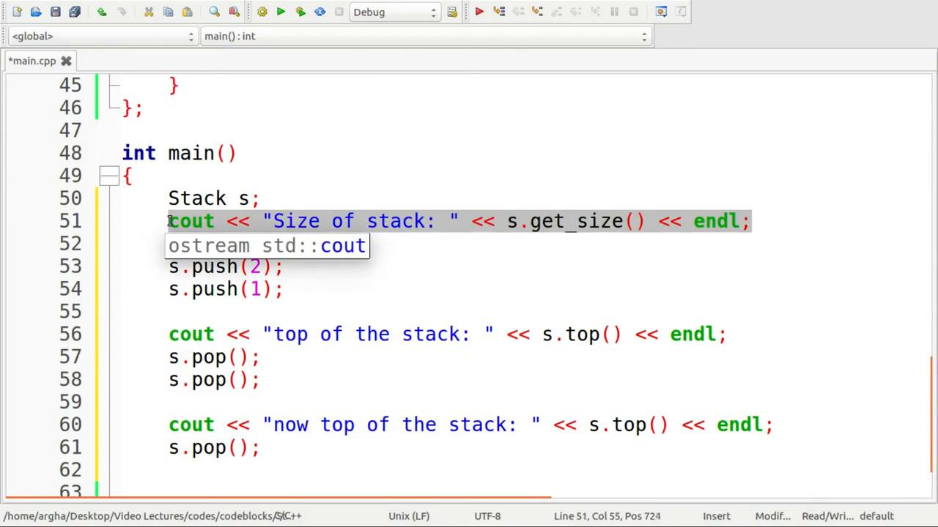
type("s.push(3);")
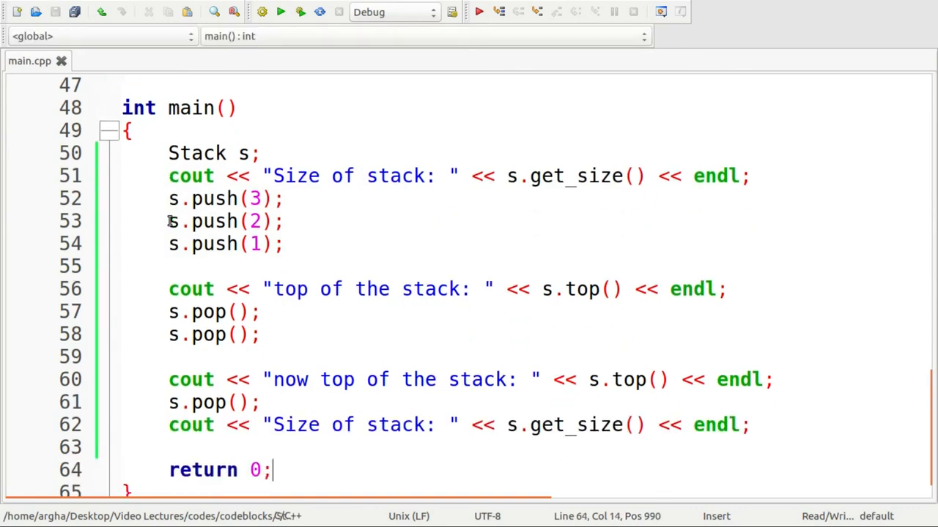
scroll("down", 3)
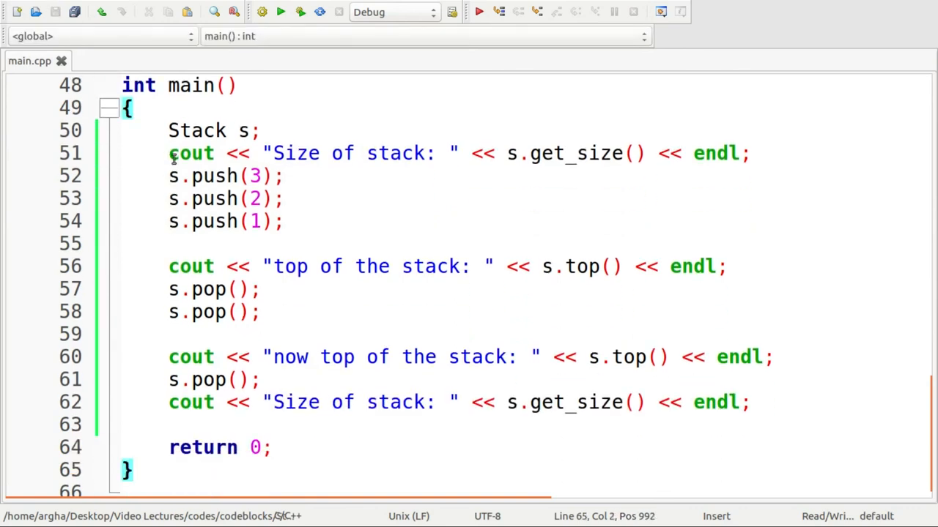
Build and run the program, which prints size 0, top 1, now top 3, size 0
left_click(281, 11)
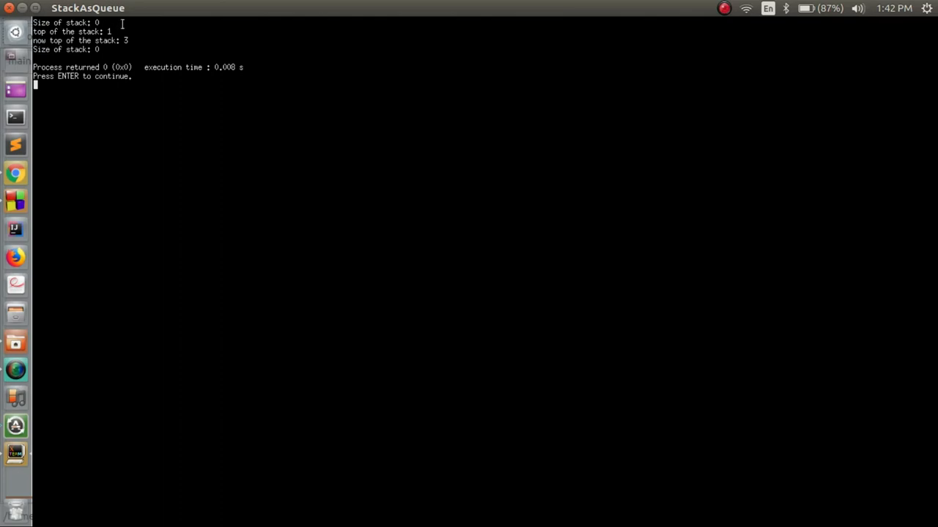
mouse_move(80, 24)
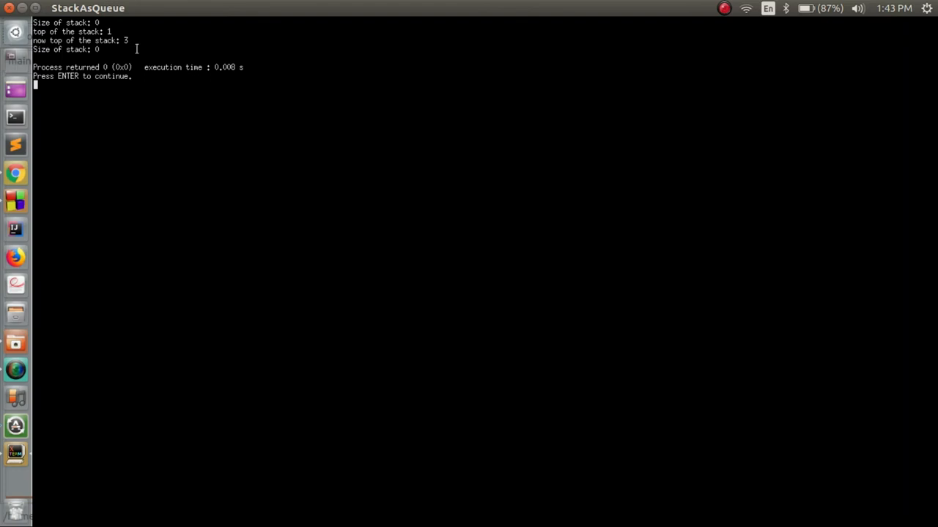
mouse_move(106, 58)
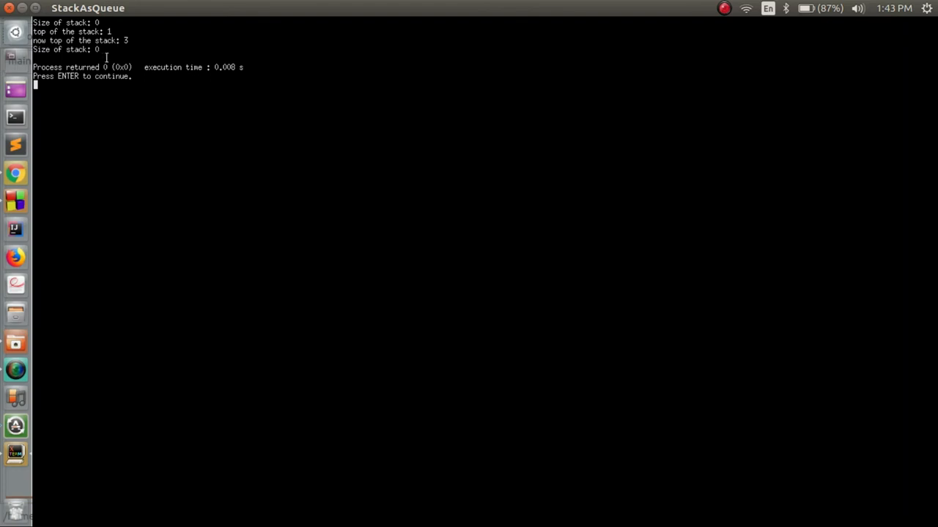